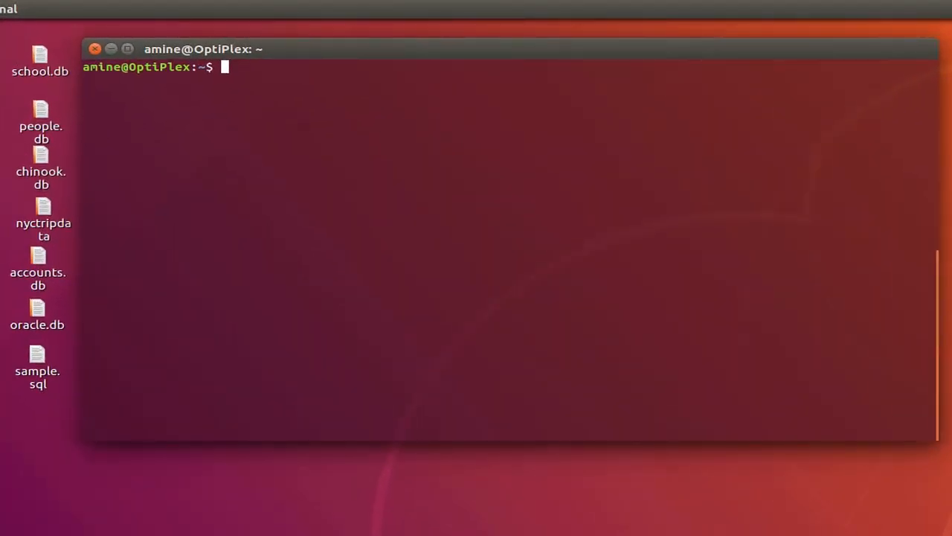
# Run gpg --version to show GnuPG 1.4.20 and its supported algorithms.
pyautogui.write('g')
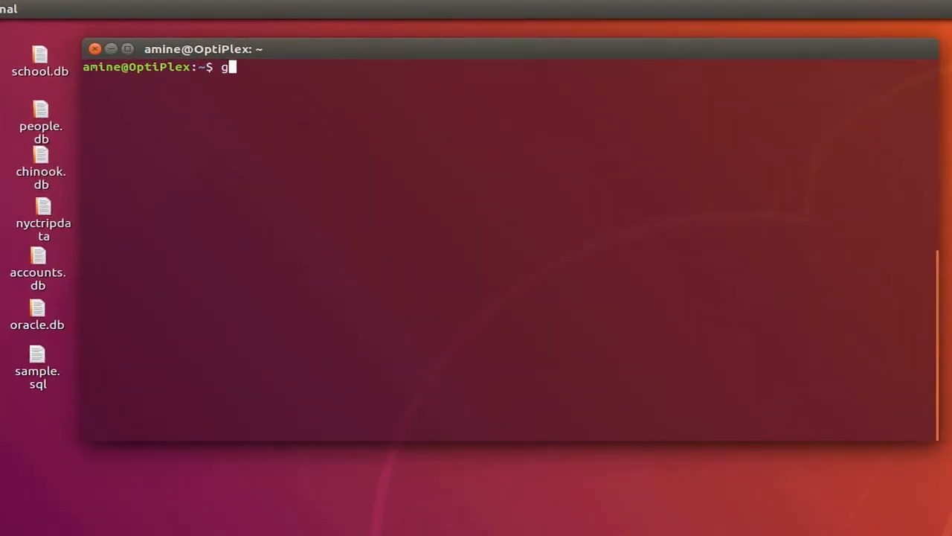
pyautogui.write('pg --')
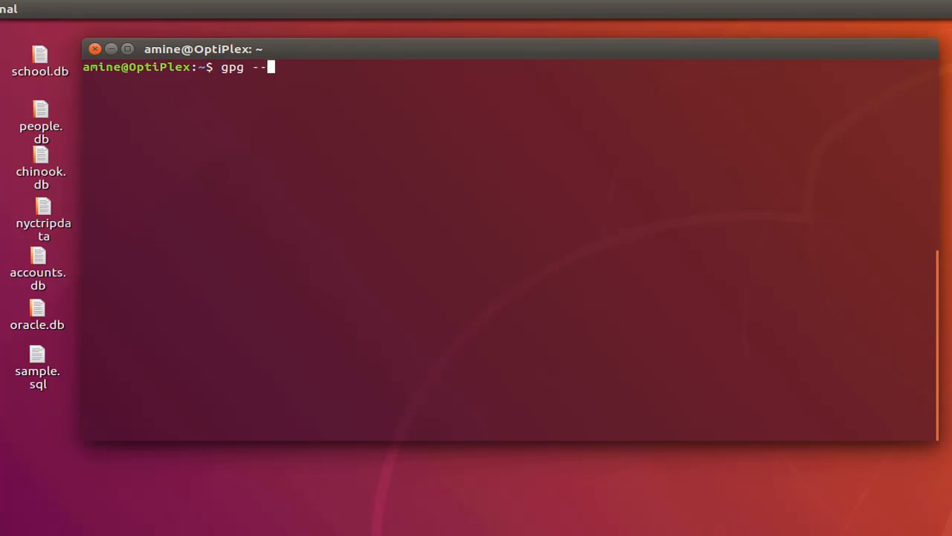
pyautogui.write('version')
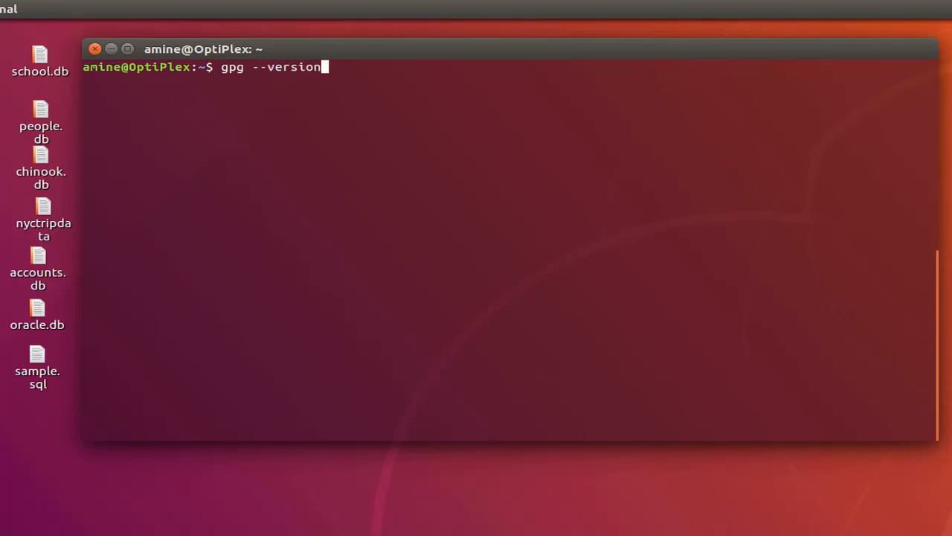
pyautogui.press('Return')
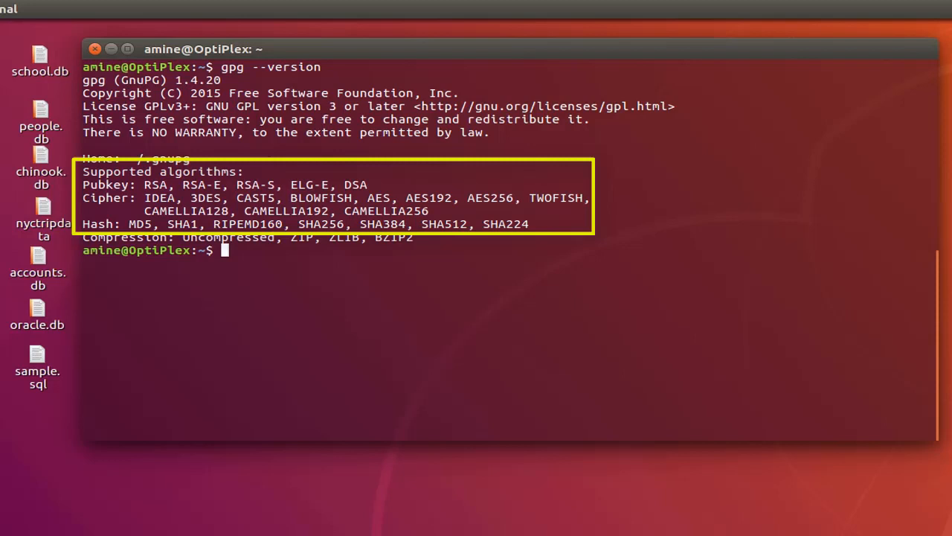
pyautogui.moveTo(851, 218)
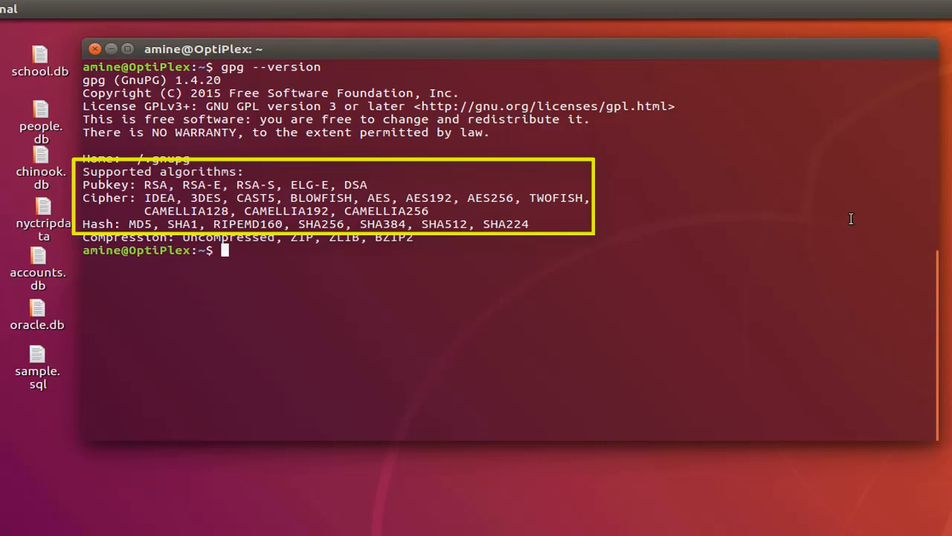
pyautogui.moveTo(199, 305)
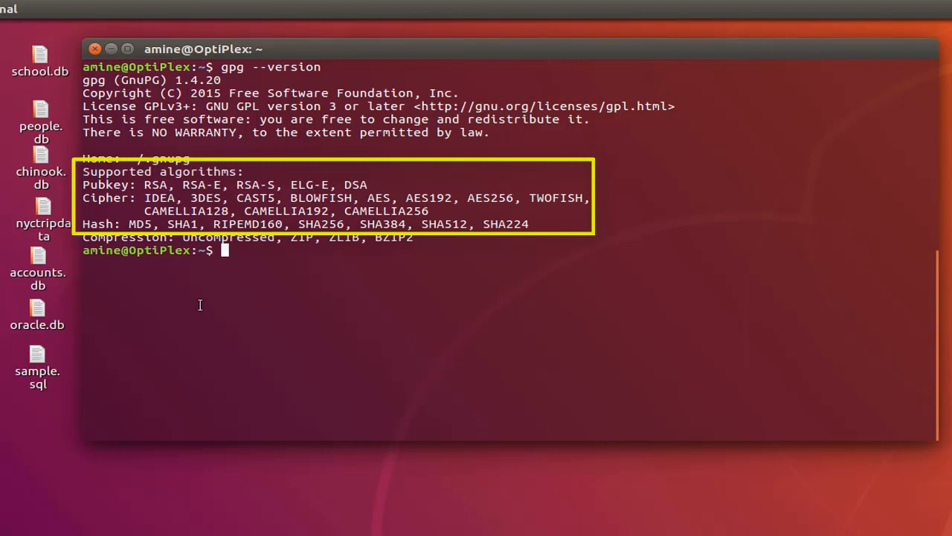
pyautogui.moveTo(442, 271)
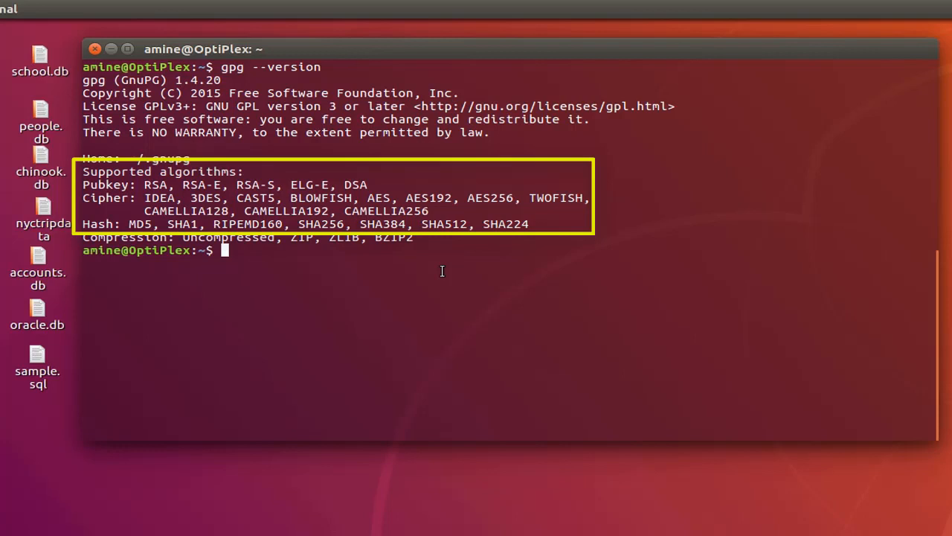
# Clear the screen and run gpg --gen-key, choosing RSA and RSA with a 2048-bit key.
pyautogui.write('cl')
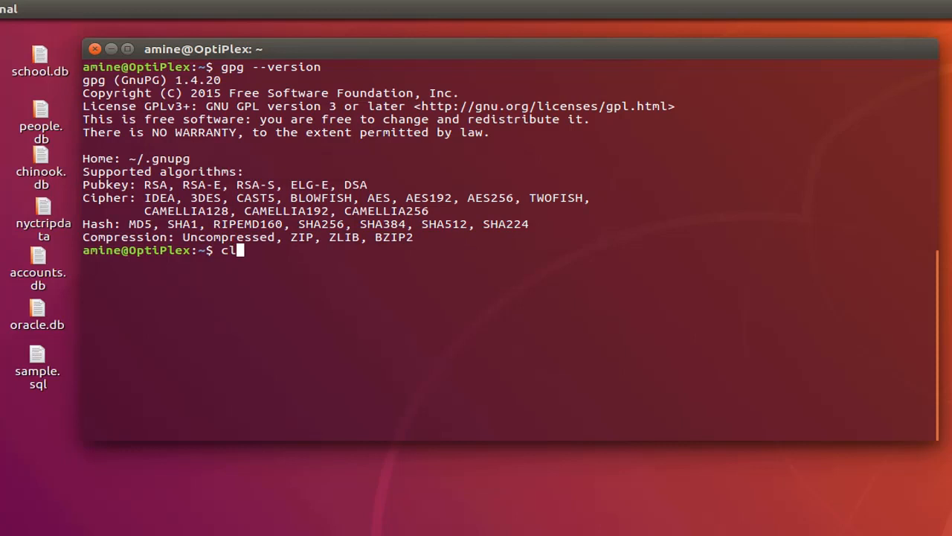
pyautogui.press('Return')
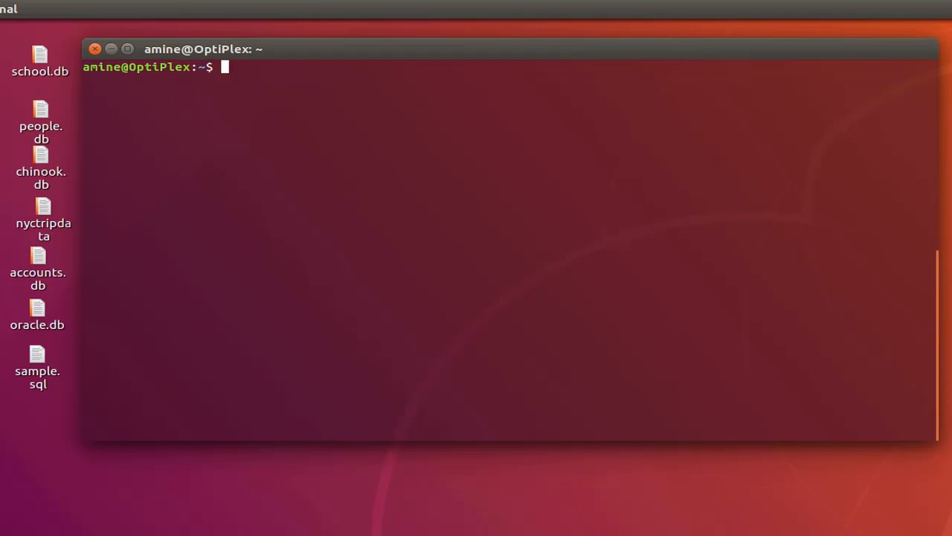
pyautogui.write('gpg')
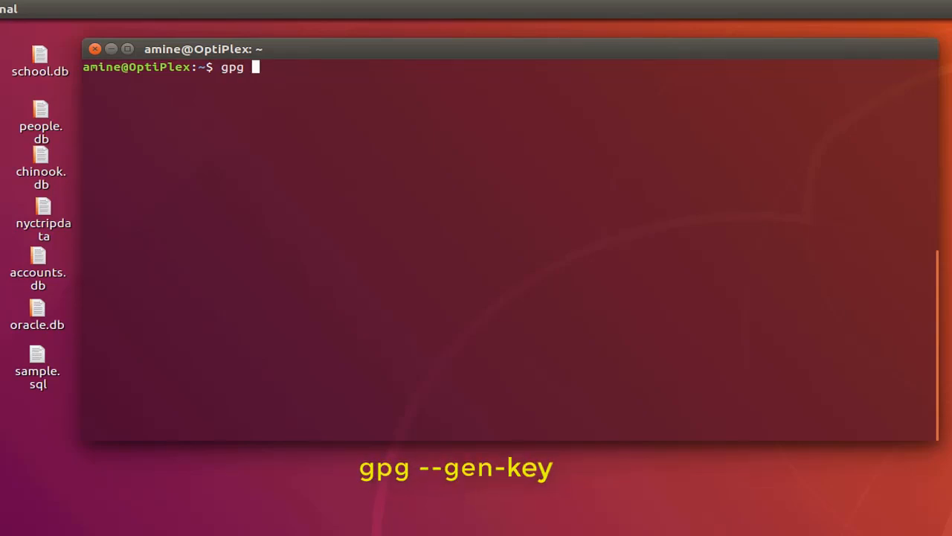
pyautogui.write('--g')
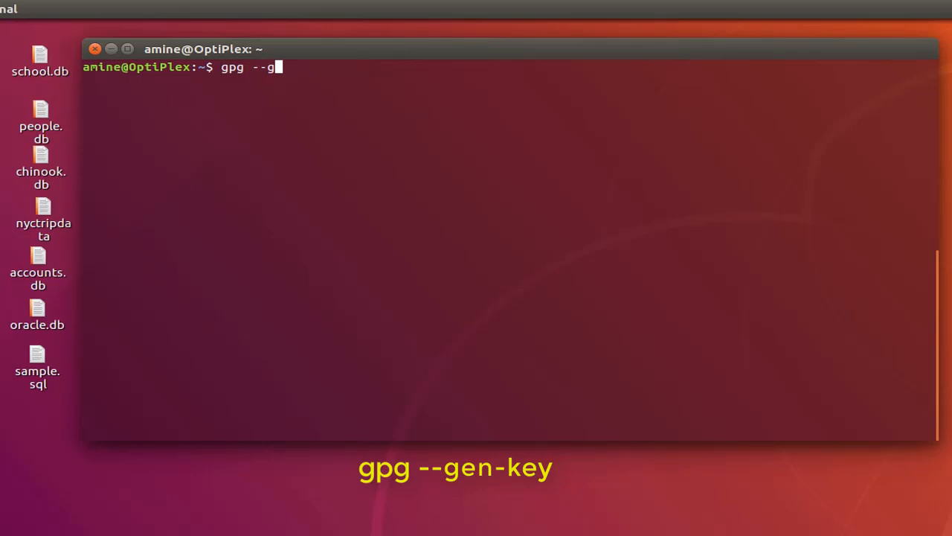
pyautogui.write('en-key')
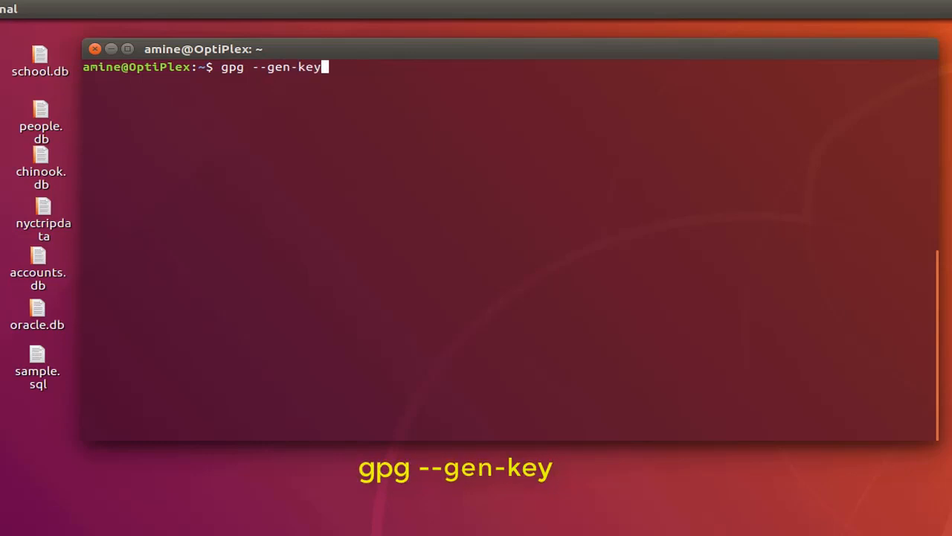
pyautogui.press('Return')
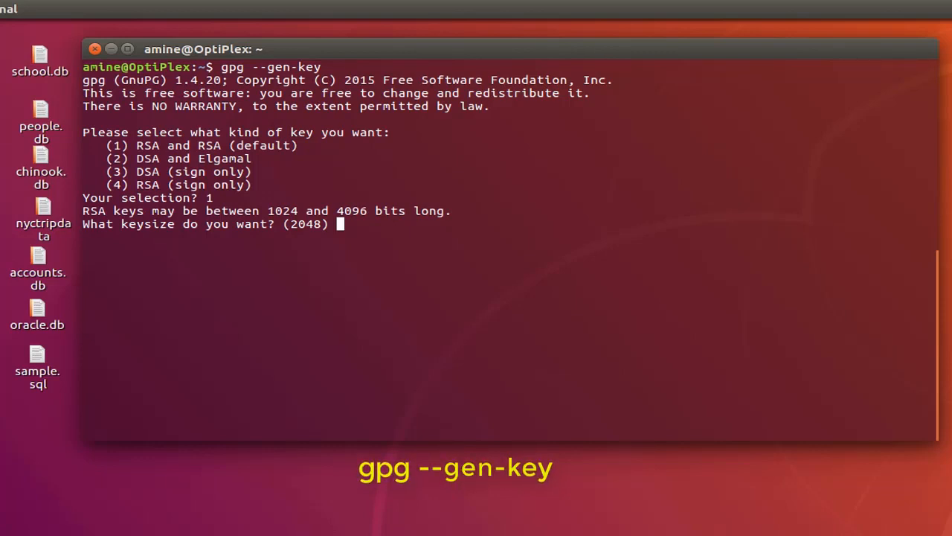
pyautogui.press('Return')
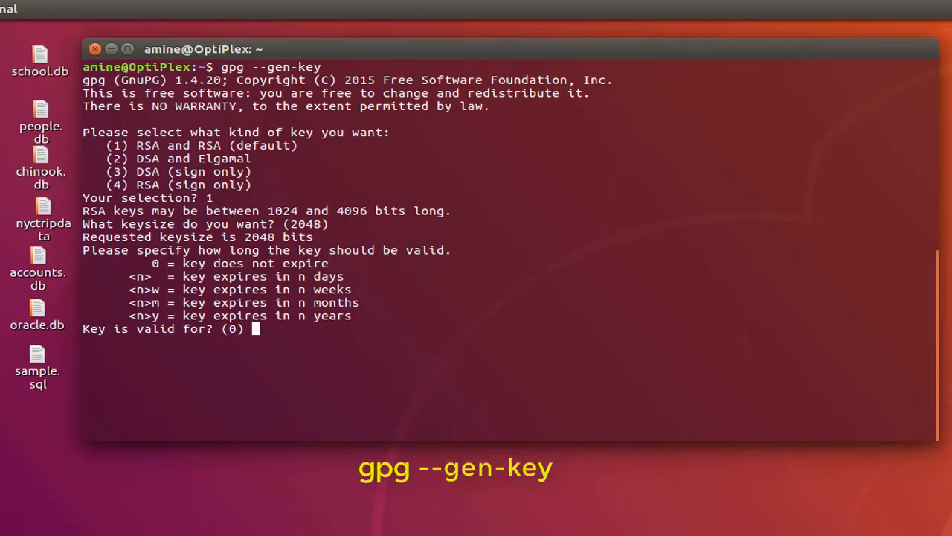
# Set the key to never expire and enter the user ID name and hotmail email, leaving the comment blank.
pyautogui.press('Return')
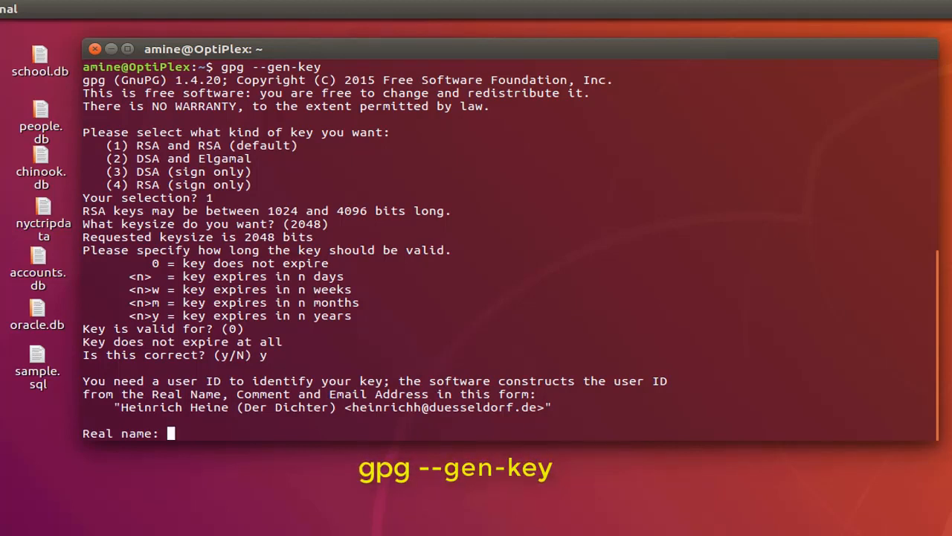
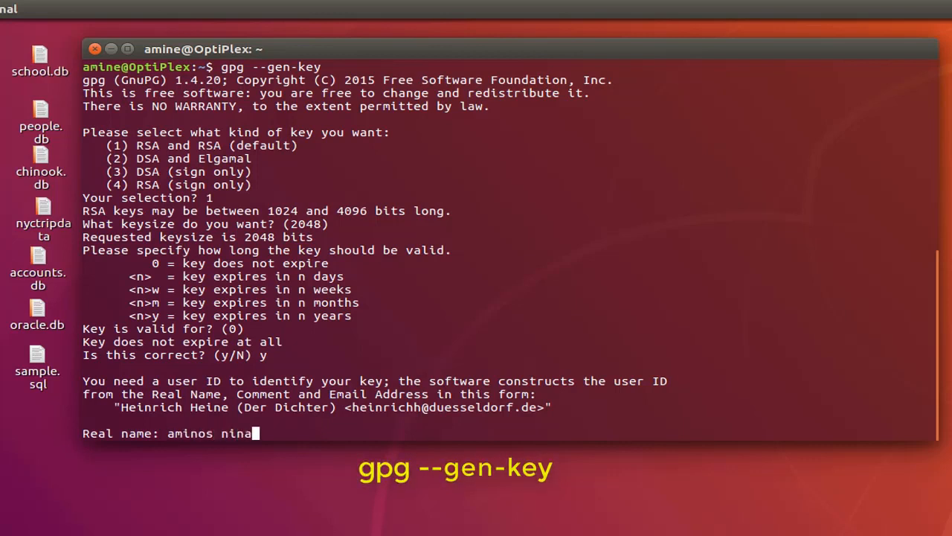
pyautogui.press('Return')
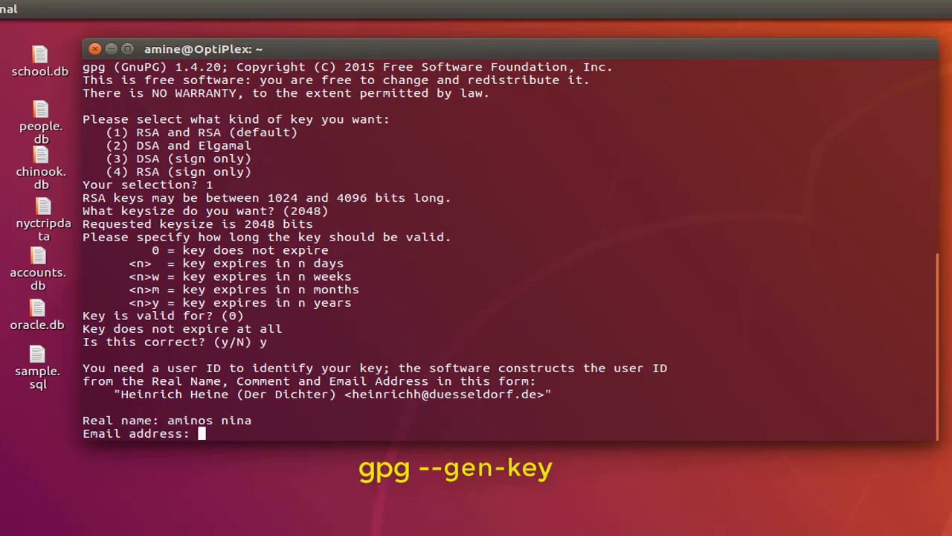
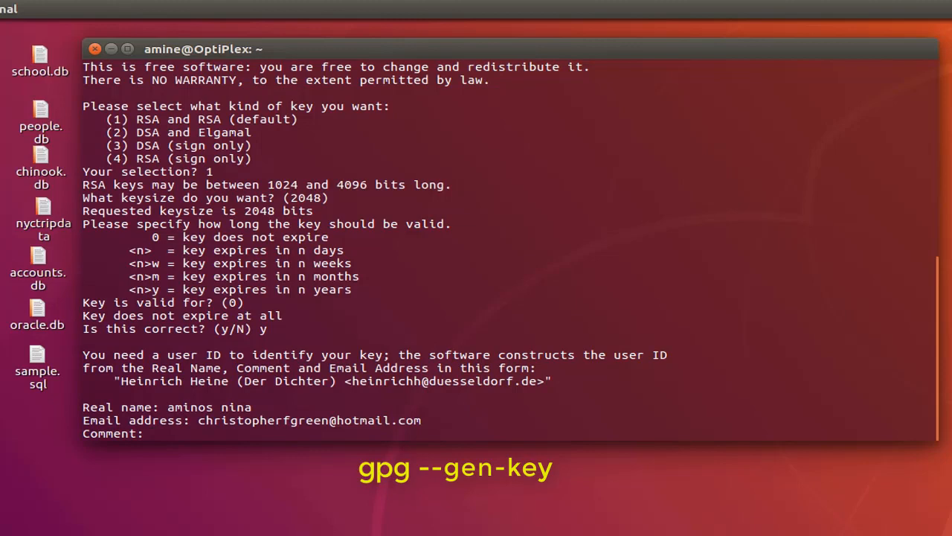
pyautogui.press('Return')
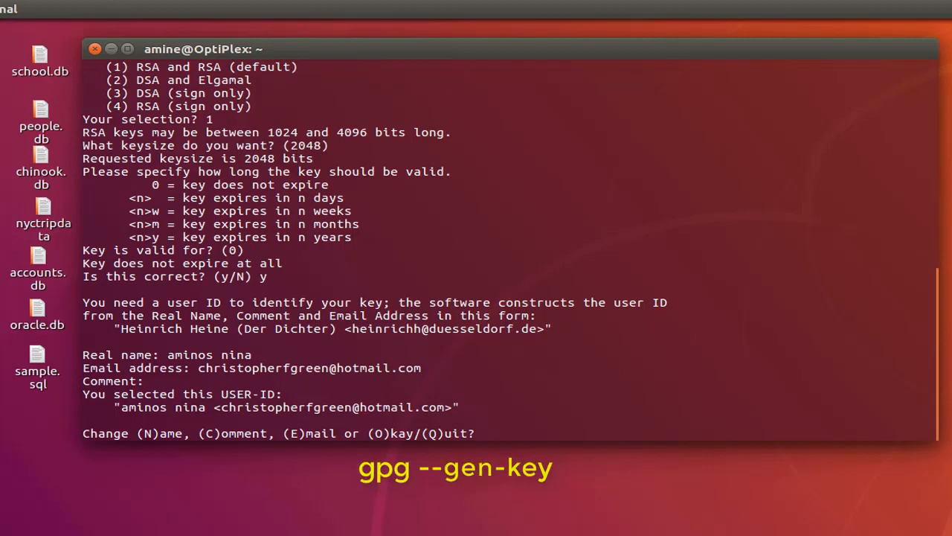
# Accept the user ID with o and enter the secret key passphrase twice so generation begins.
pyautogui.write('o')
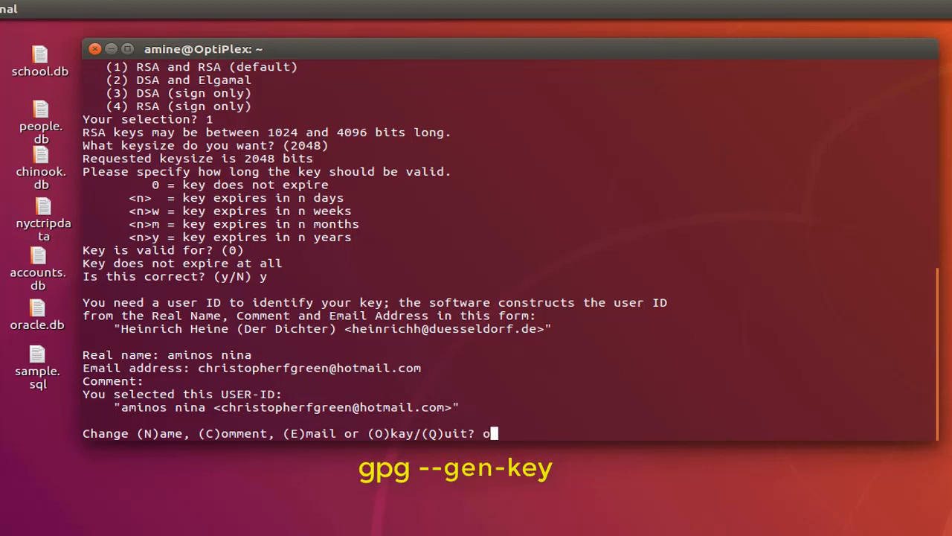
pyautogui.press('Return')
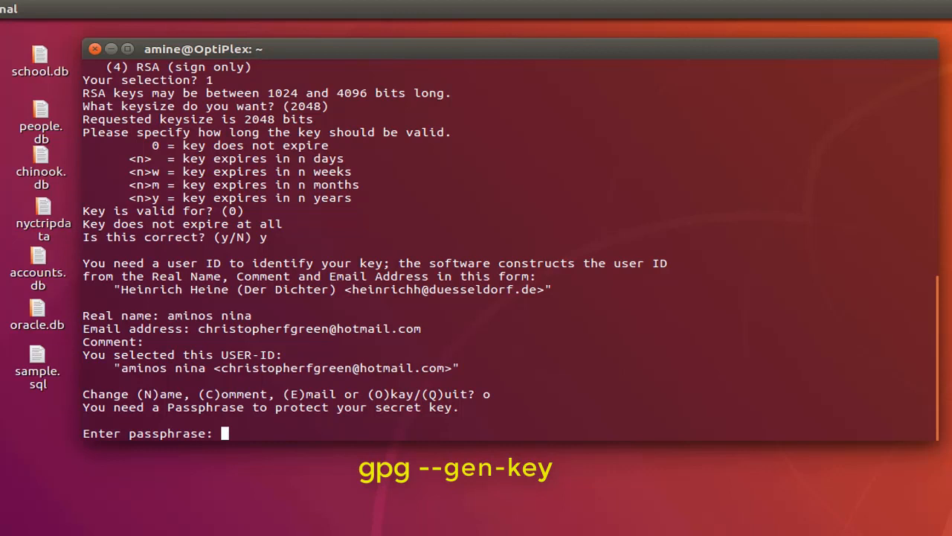
pyautogui.press('Return')
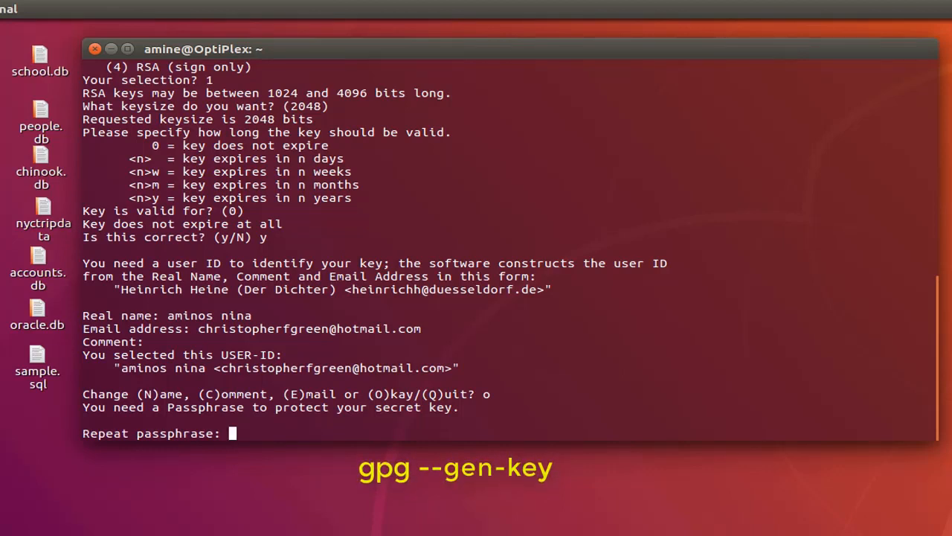
pyautogui.press('Return')
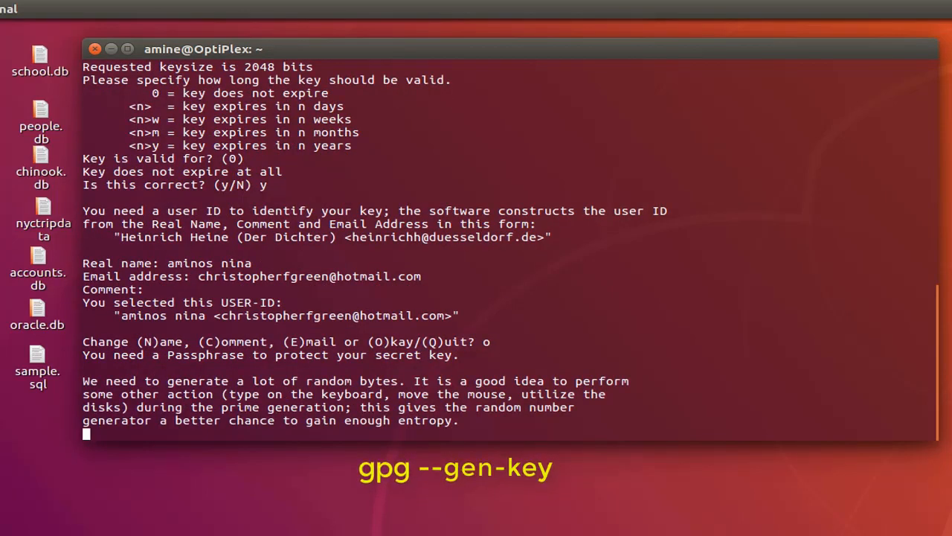
pyautogui.moveTo(416, 299)
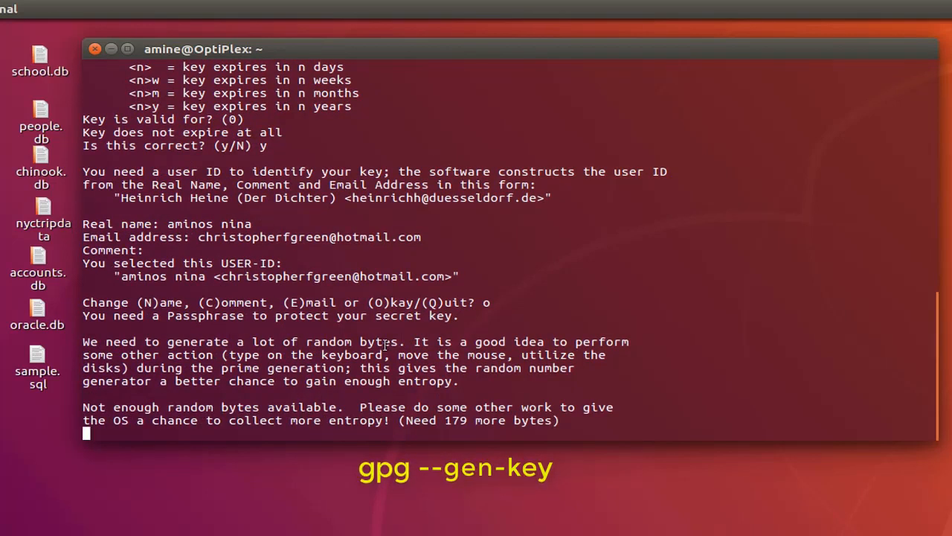
pyautogui.moveTo(583, 340)
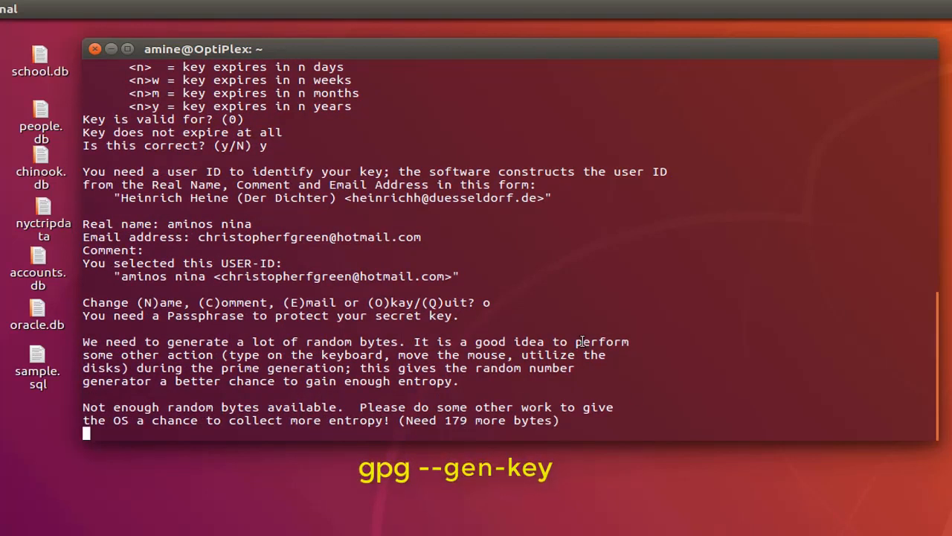
pyautogui.moveTo(432, 364)
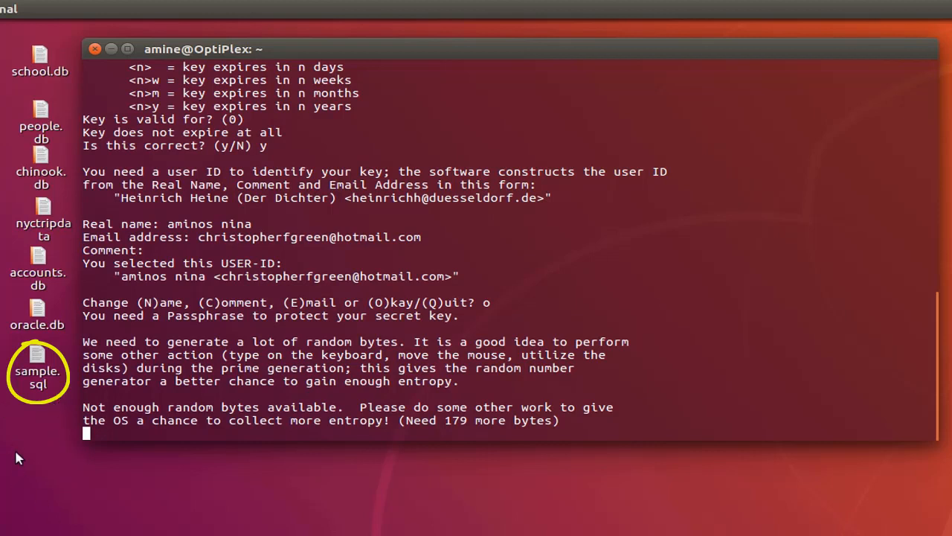
pyautogui.moveTo(37, 364)
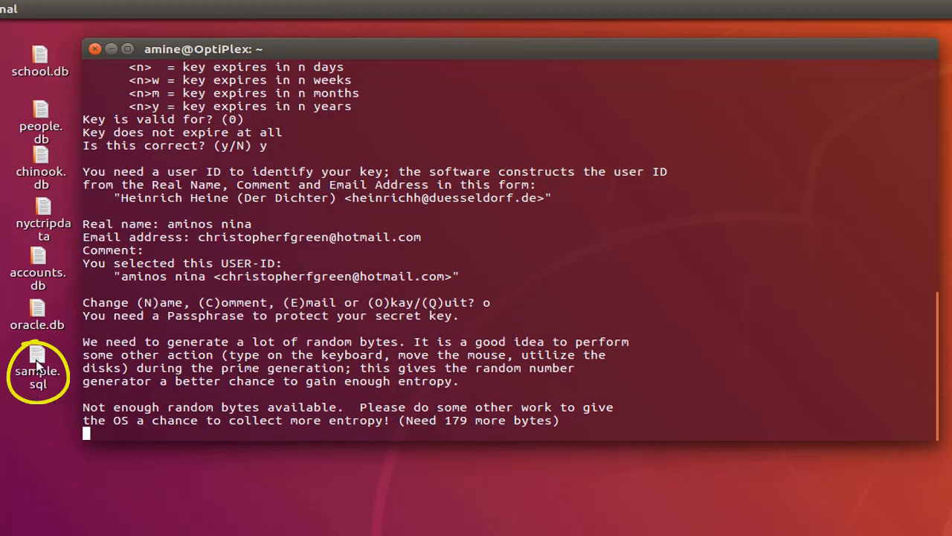
# Open sample.sql from the desktop in Sublime Text while GnuPG gathers random bytes.
pyautogui.doubleClick(37, 372)
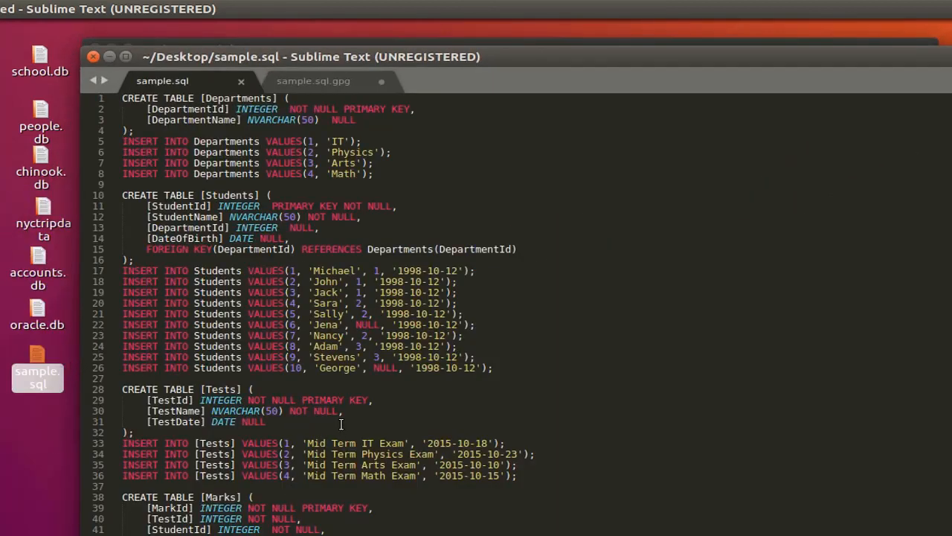
# Scroll through sample.sql from the Departments table down to the last Marks insert and back.
pyautogui.scroll(-3)
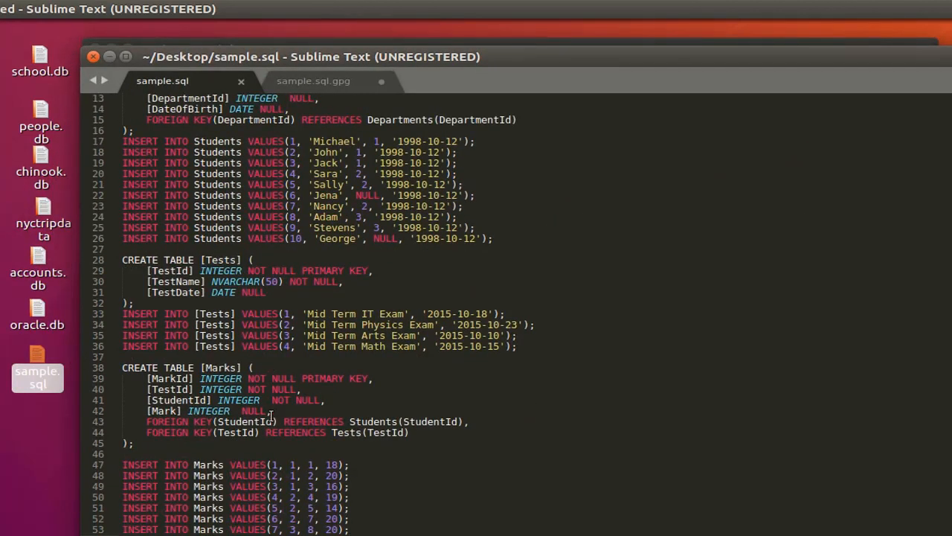
pyautogui.scroll(3)
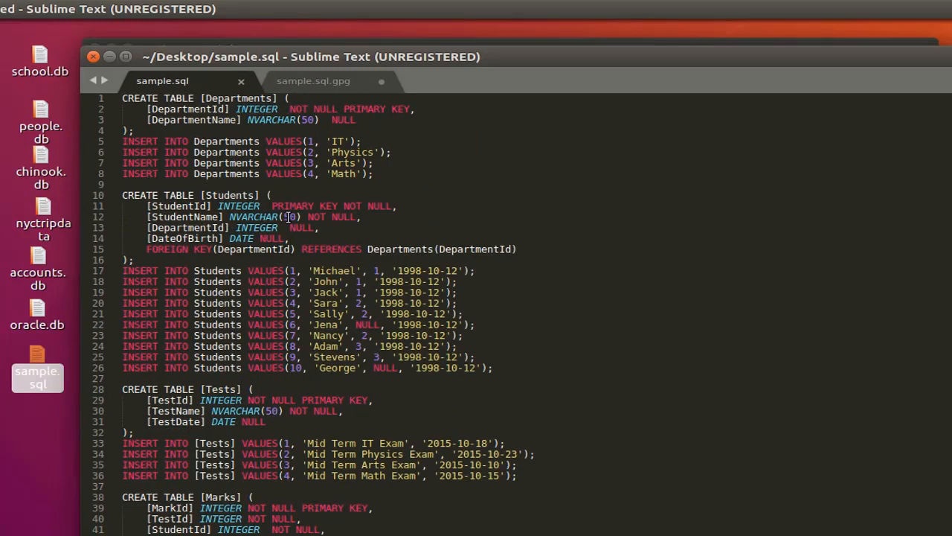
pyautogui.moveTo(275, 277)
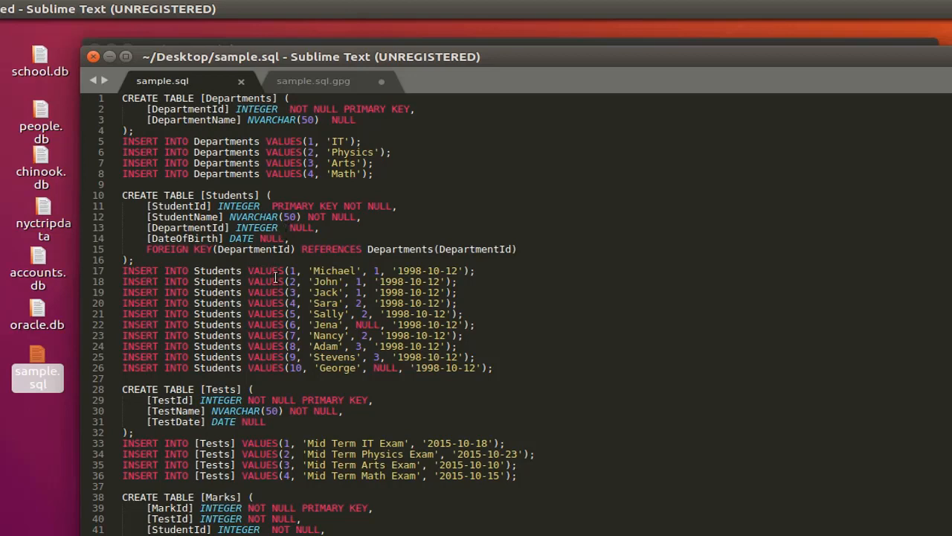
pyautogui.scroll(-3)
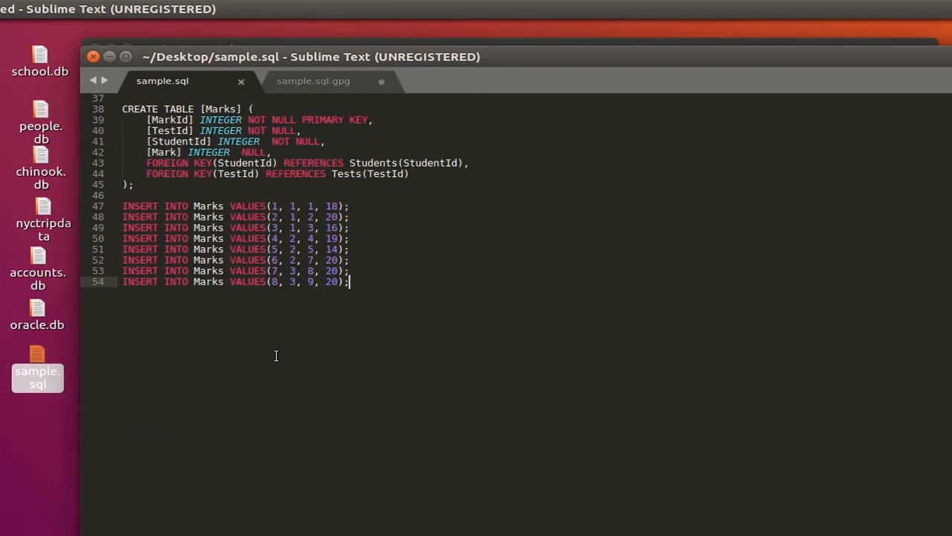
pyautogui.scroll(3)
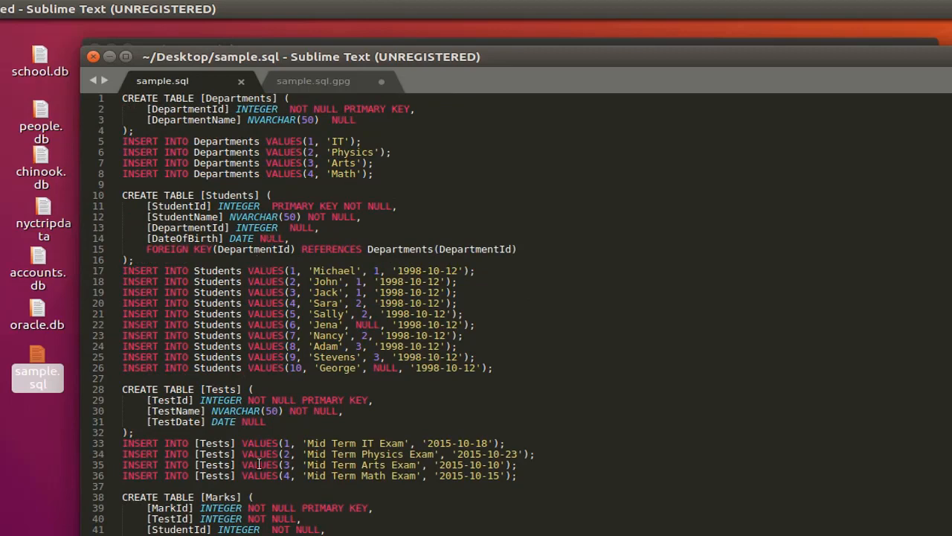
pyautogui.scroll(-3)
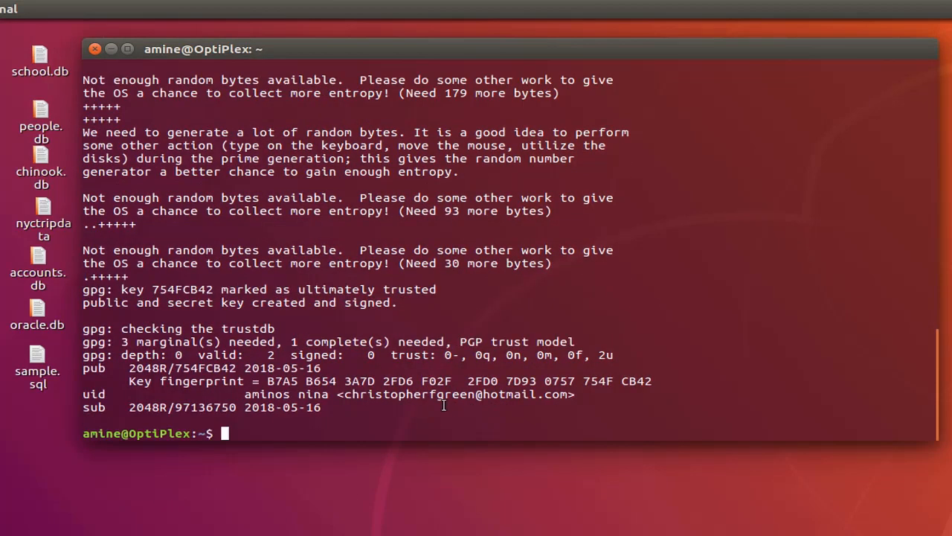
pyautogui.moveTo(715, 402)
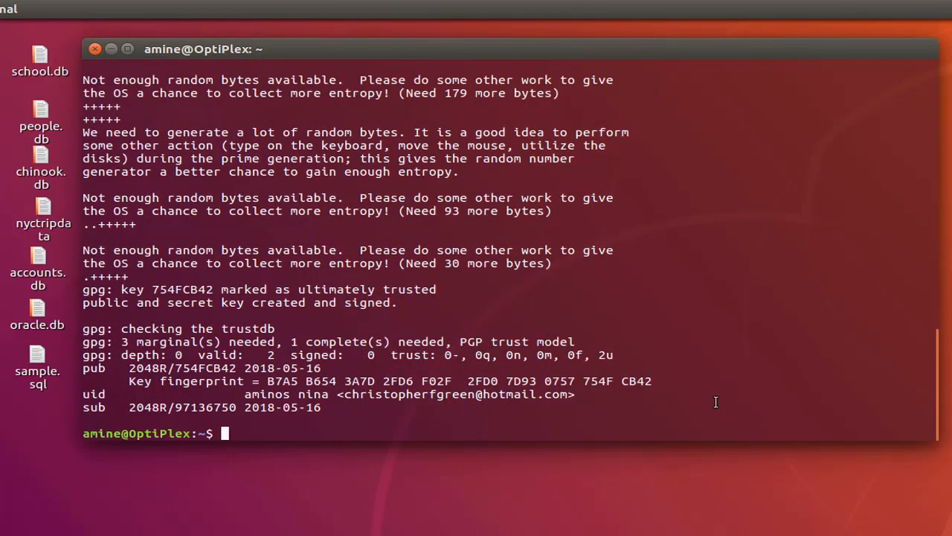
pyautogui.moveTo(647, 512)
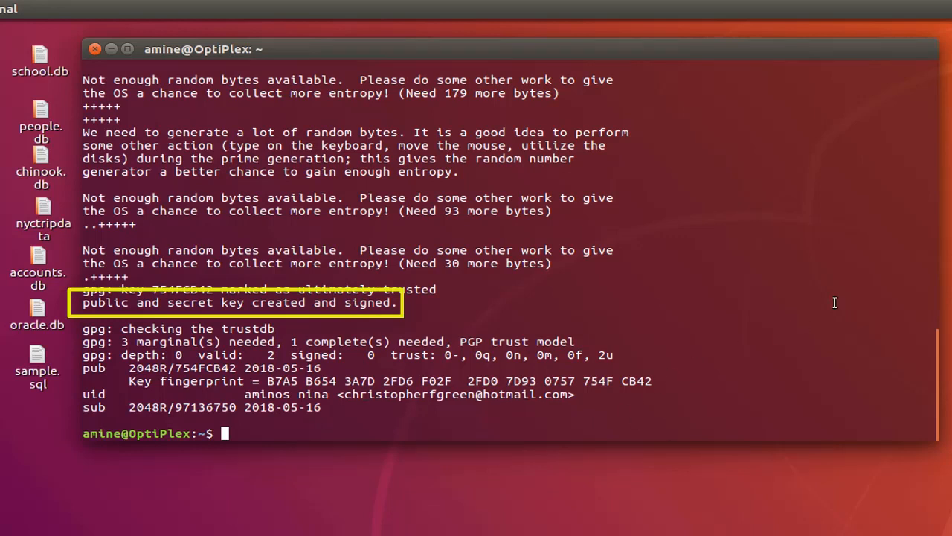
pyautogui.moveTo(617, 393)
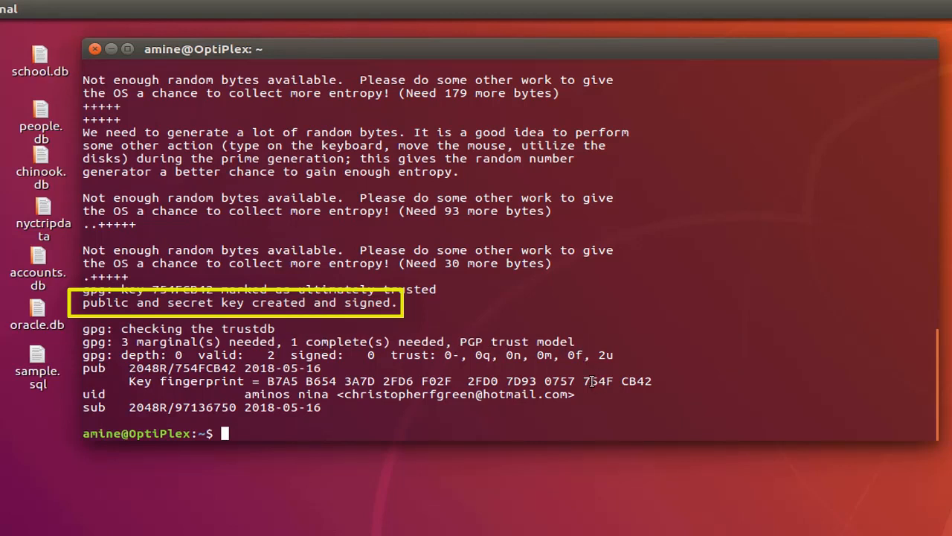
pyautogui.moveTo(517, 469)
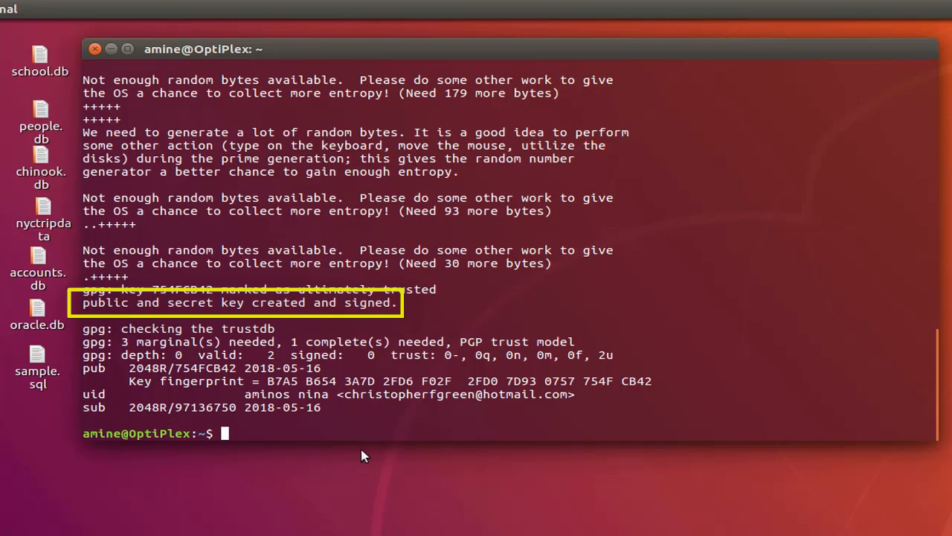
pyautogui.moveTo(812, 412)
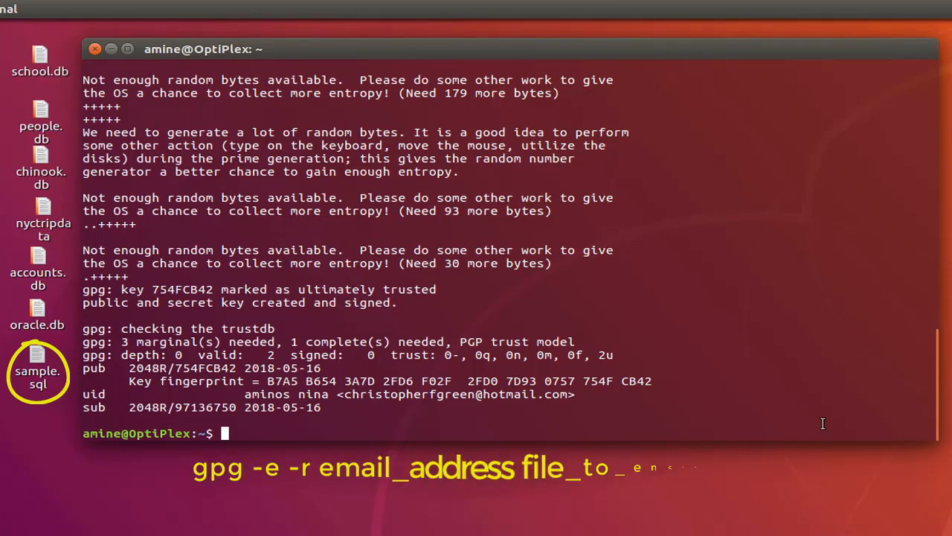
pyautogui.write('gpg')
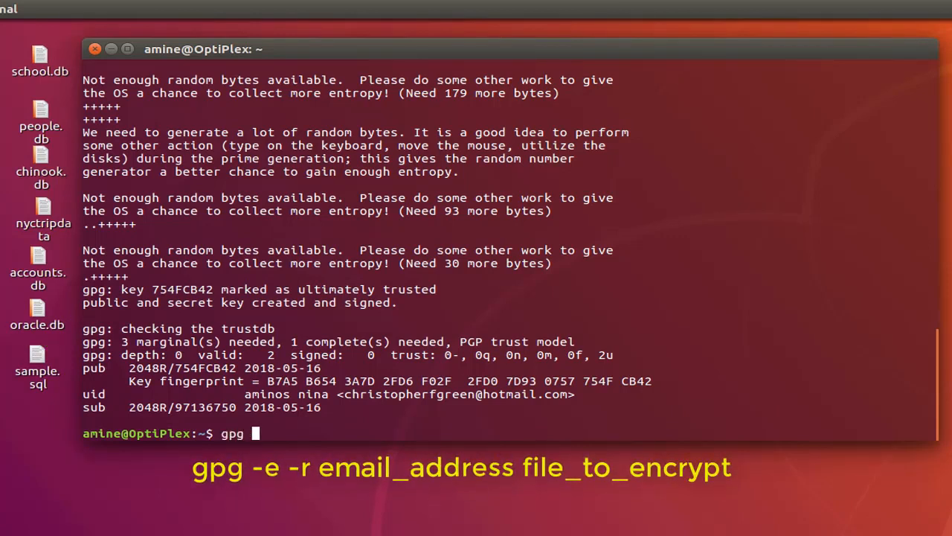
pyautogui.write('-e')
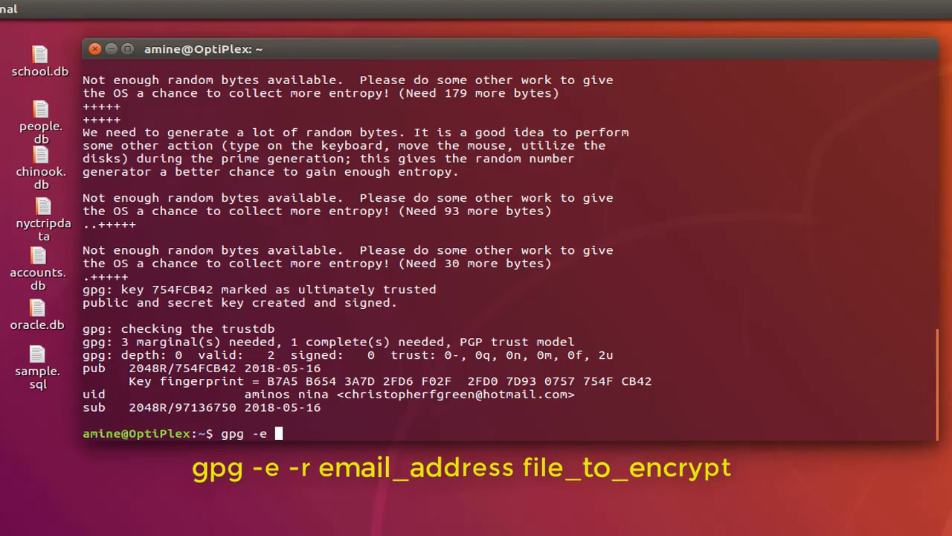
pyautogui.write('-')
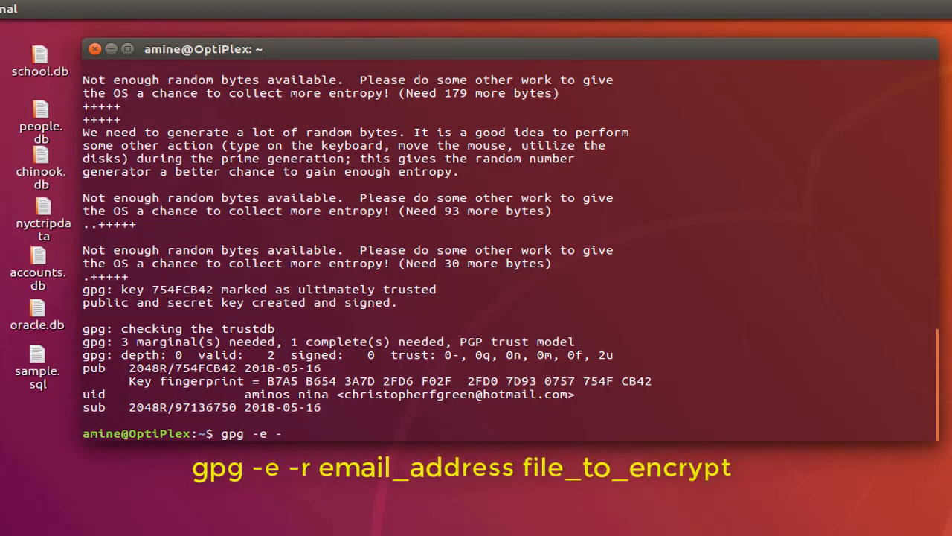
pyautogui.write('r')
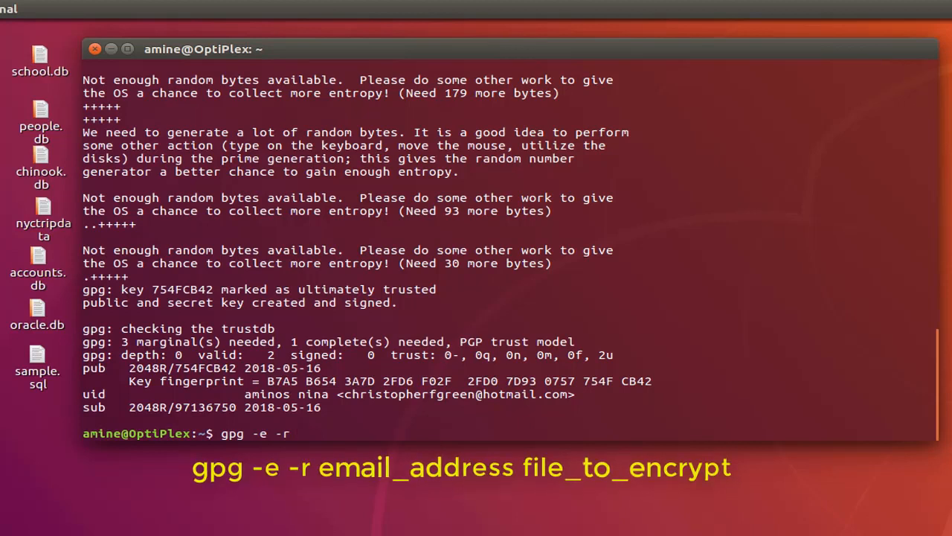
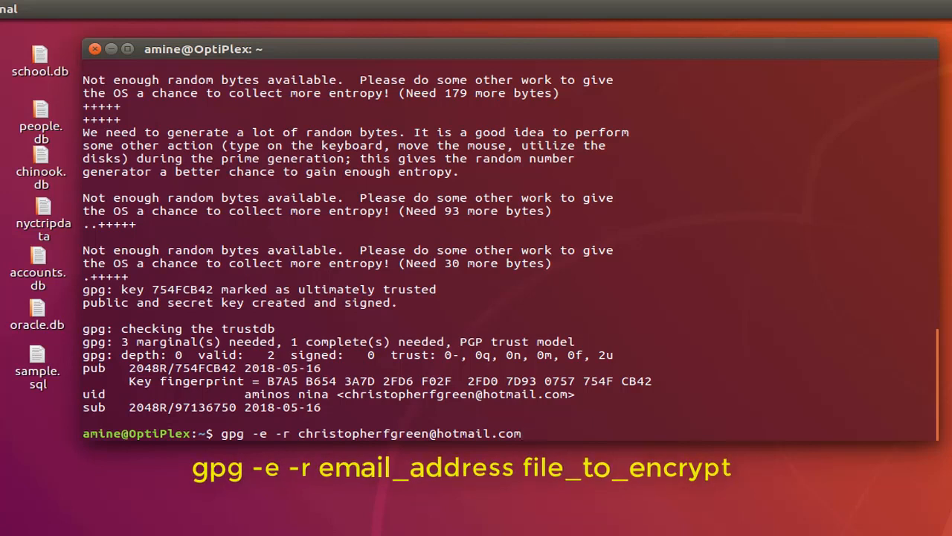
pyautogui.write('sample')
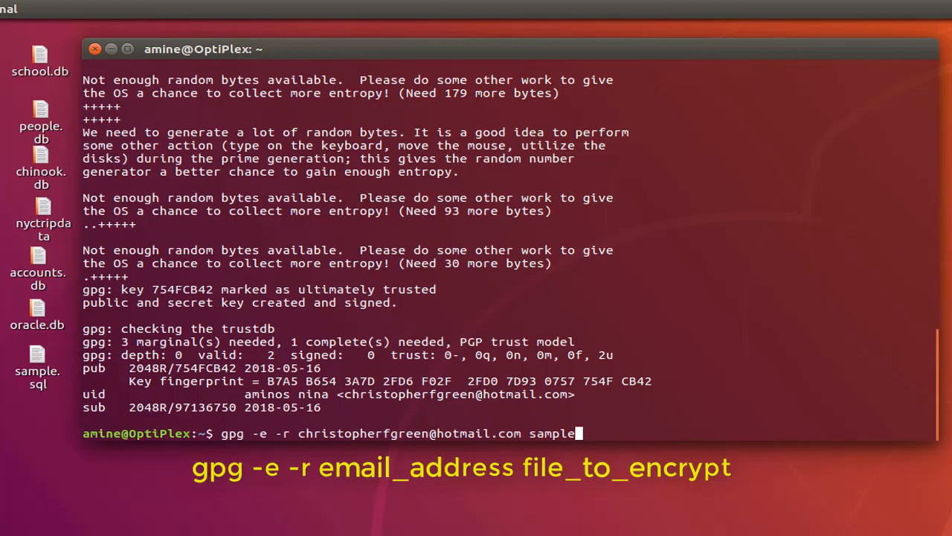
pyautogui.press('BackSpace')
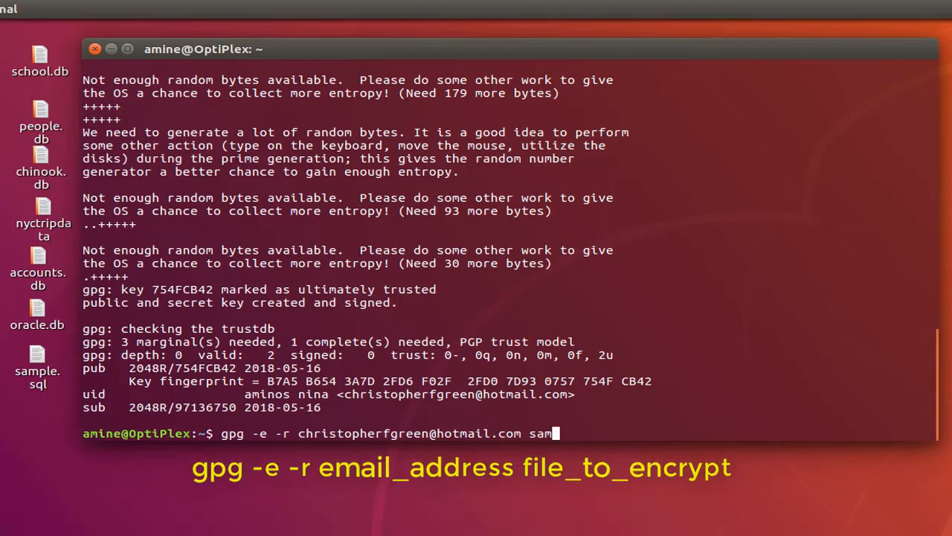
pyautogui.press('BackSpace')
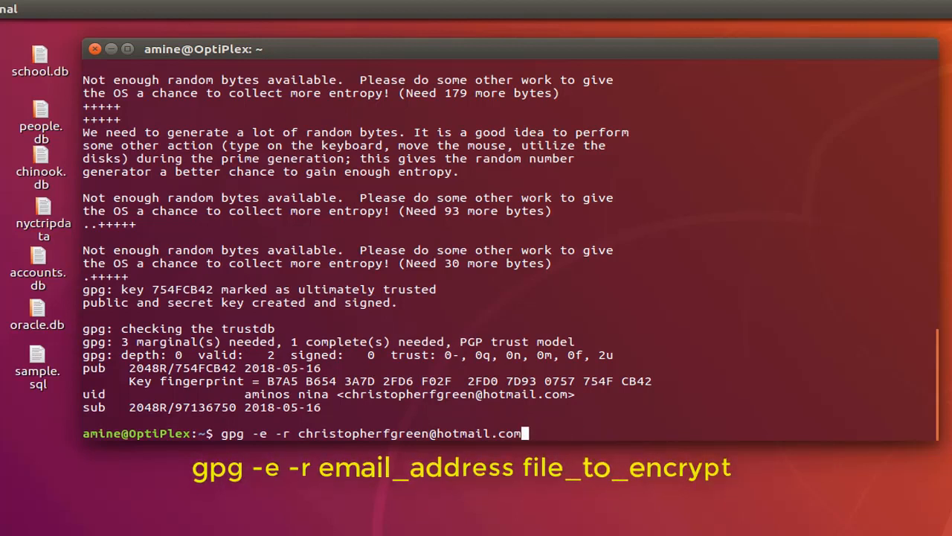
pyautogui.press('ctrl+c')
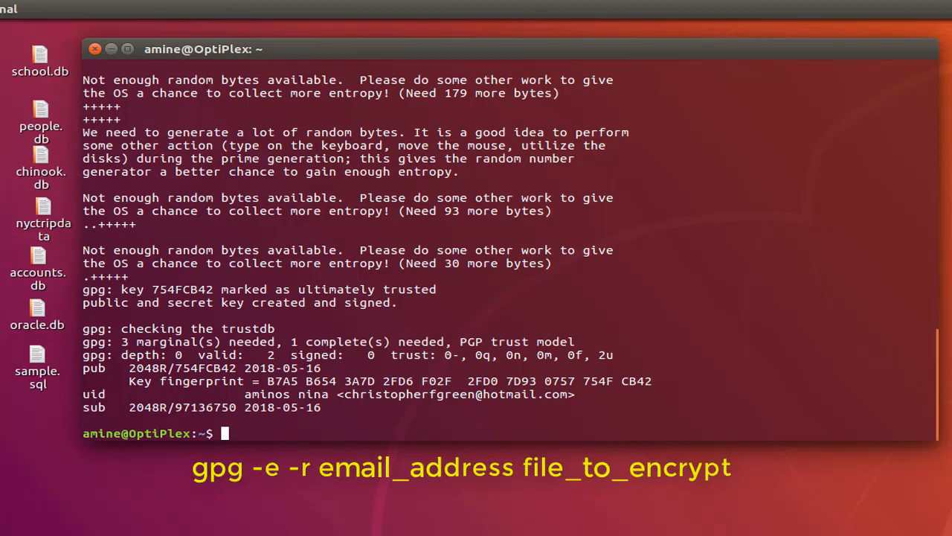
# Change into the Desktop folder, discarding a repeated cd, and begin a new gpg command.
pyautogui.write('cd Desktop/')
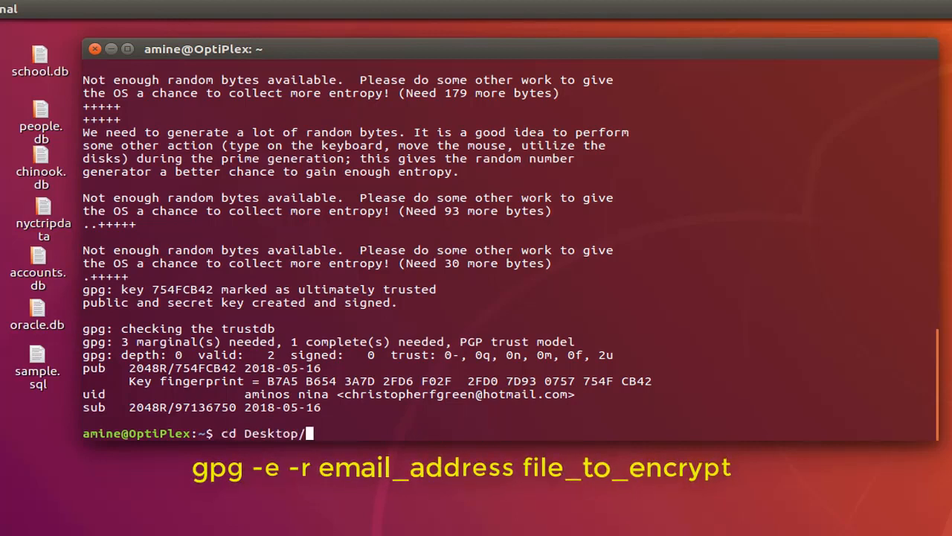
pyautogui.press('Return')
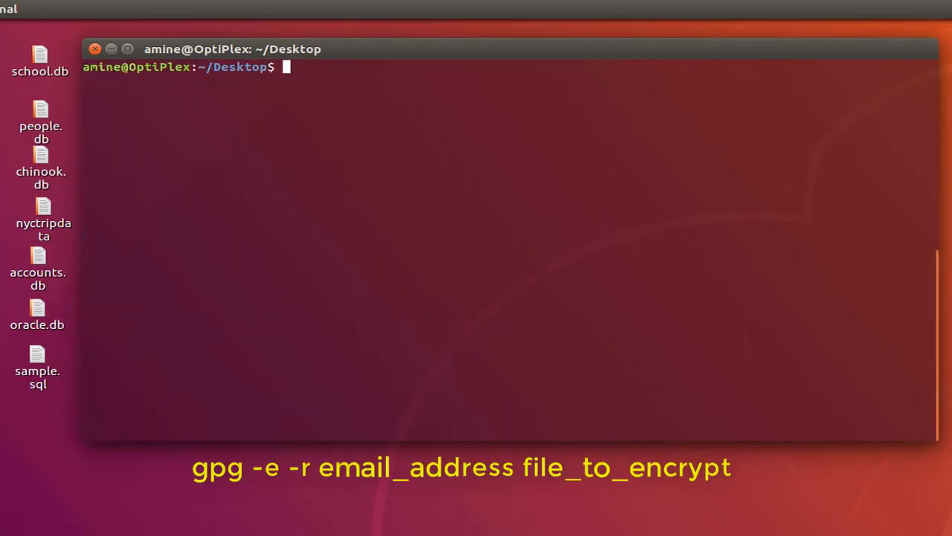
pyautogui.write('cd Desktop')
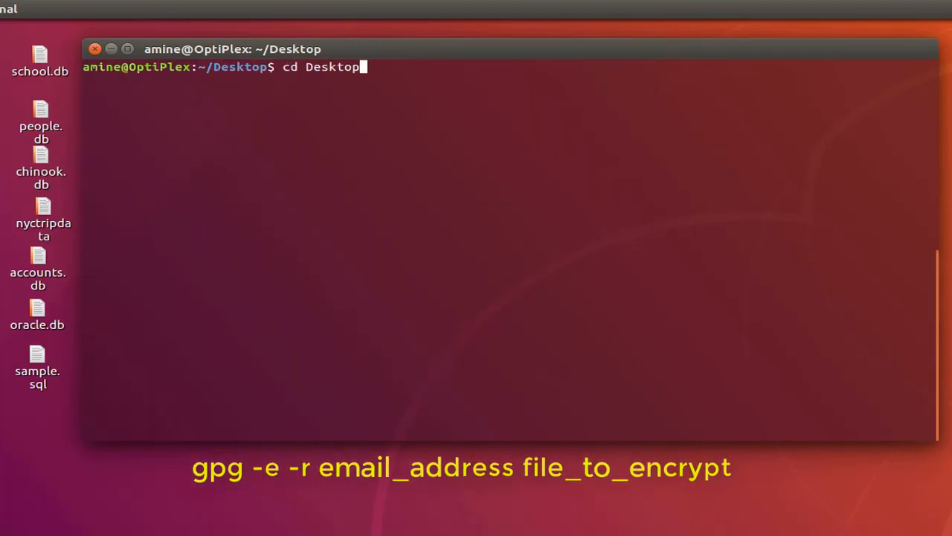
pyautogui.press('Return')
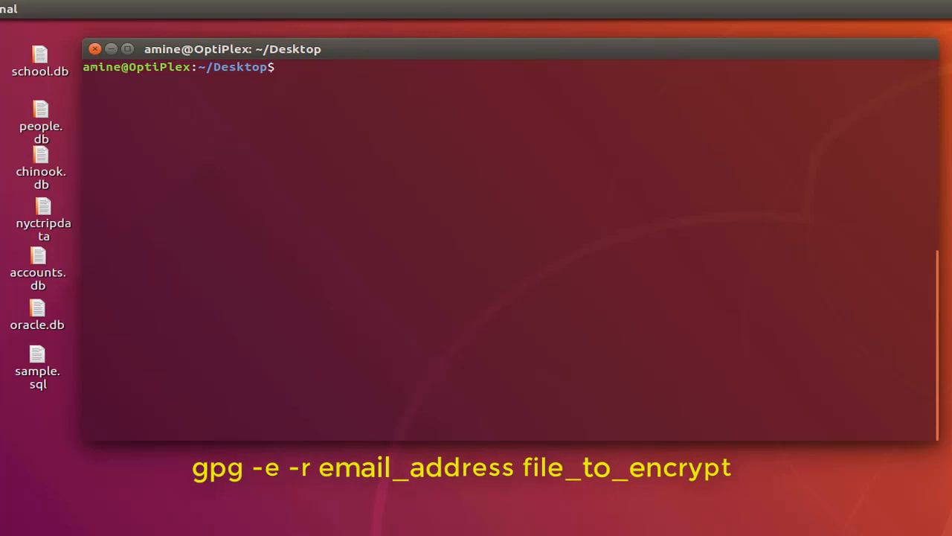
pyautogui.write('gpg -r -r')
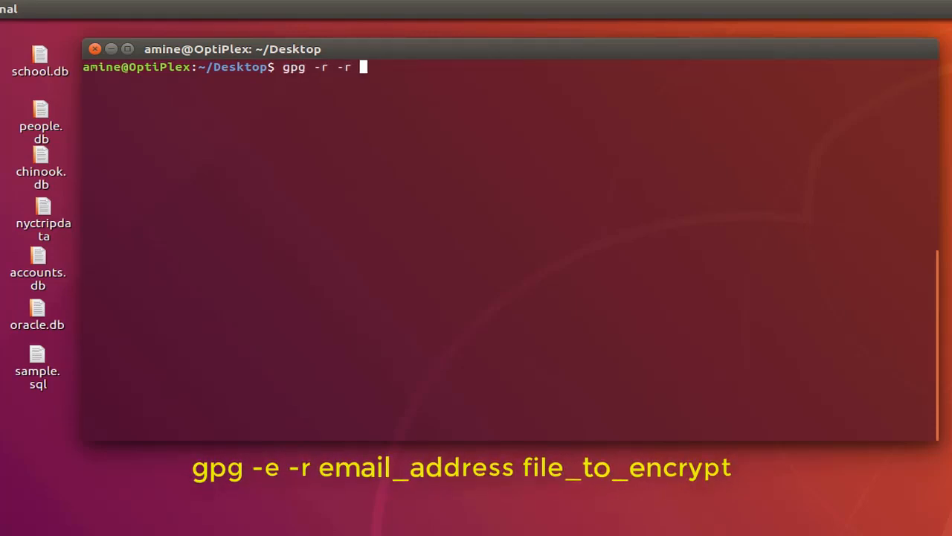
pyautogui.write('-e')
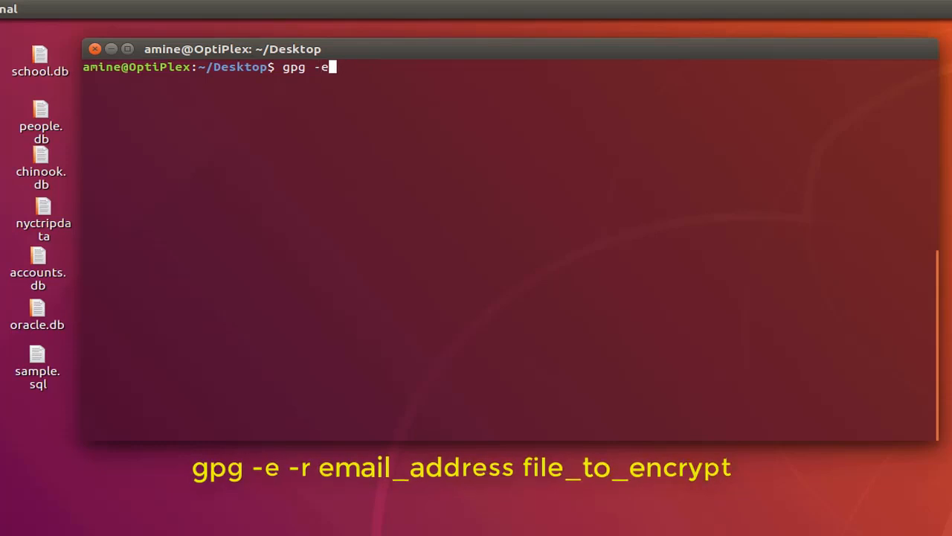
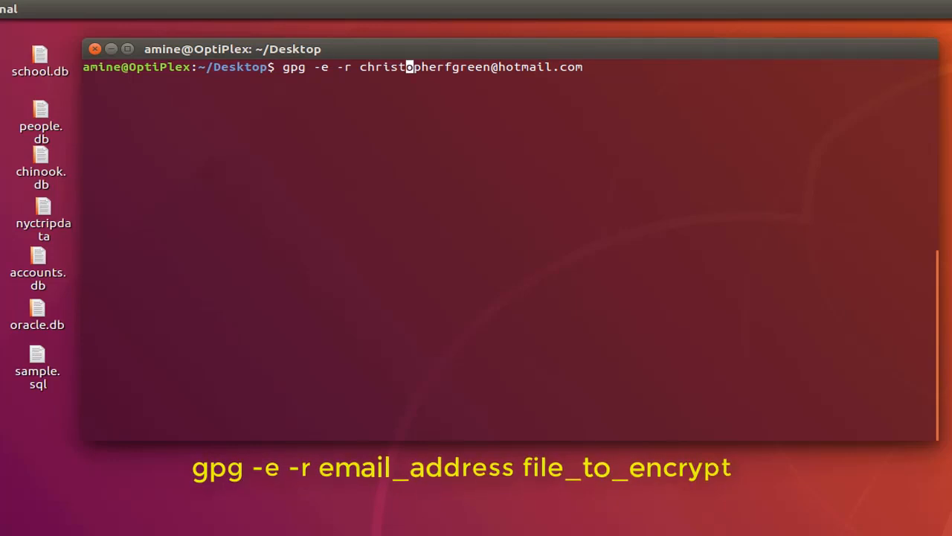
pyautogui.moveTo(431, 67)
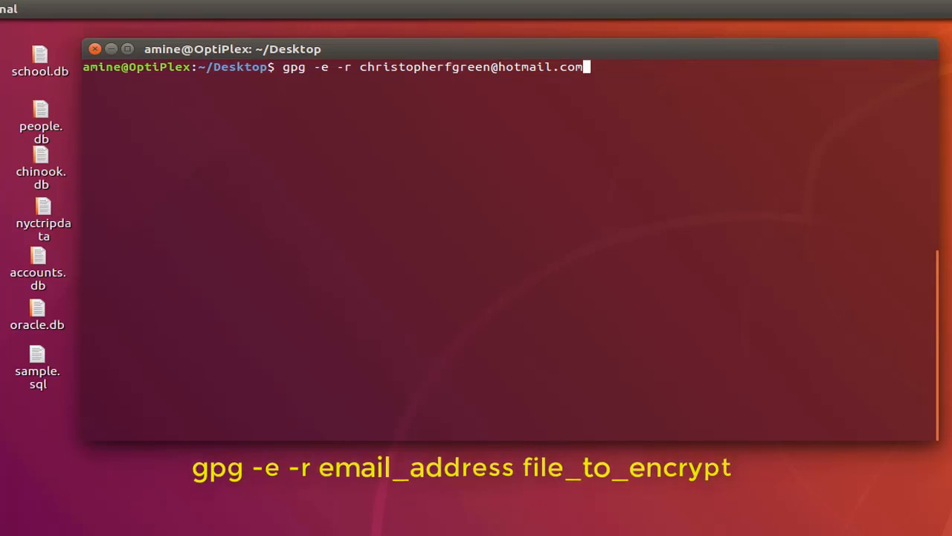
pyautogui.write('sample.q')
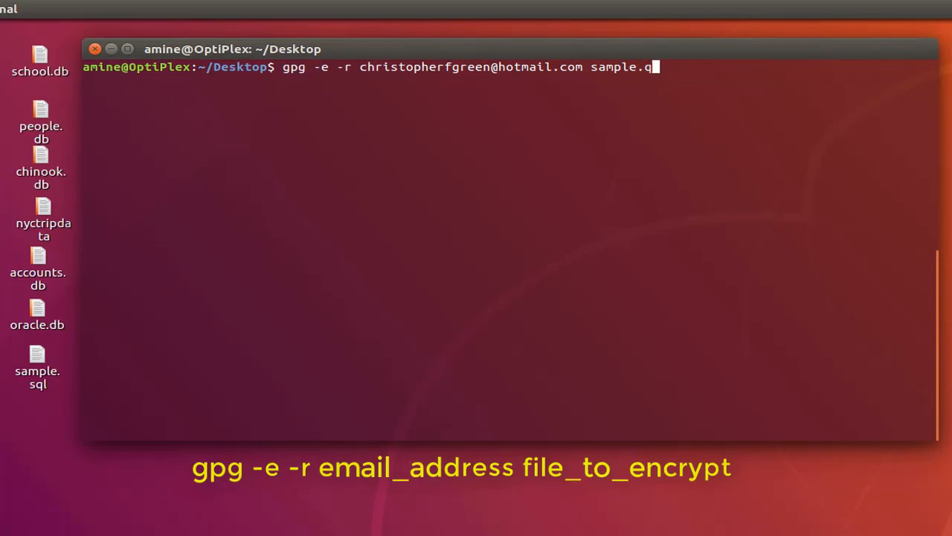
pyautogui.write('l')
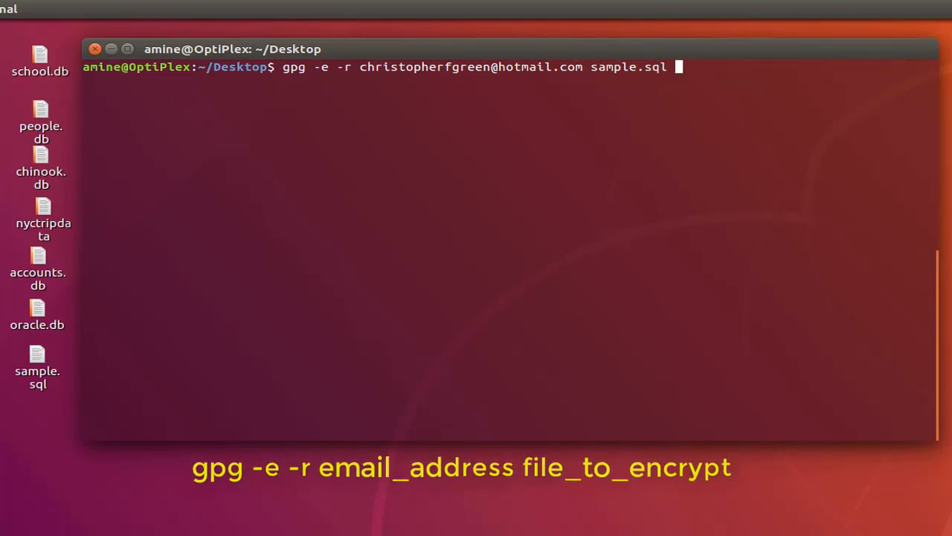
pyautogui.press('Return')
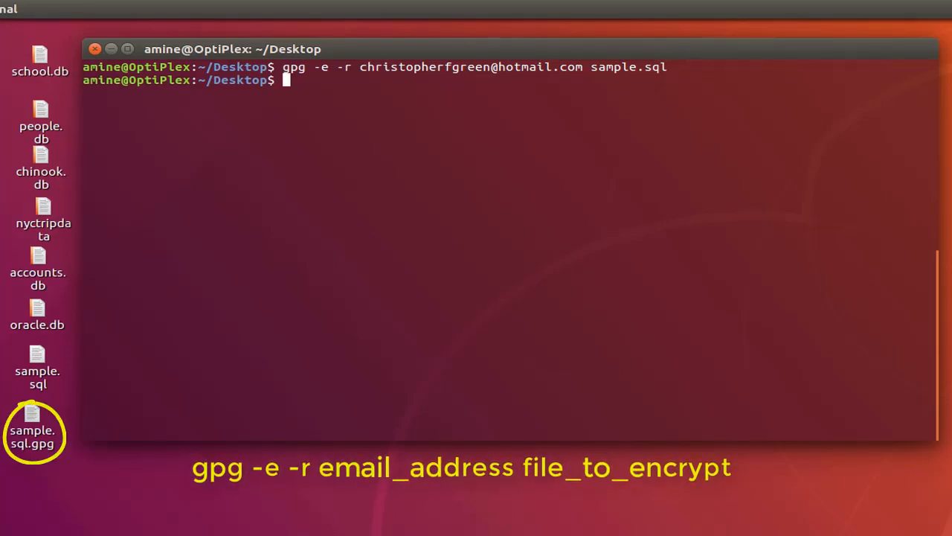
pyautogui.write('subl')
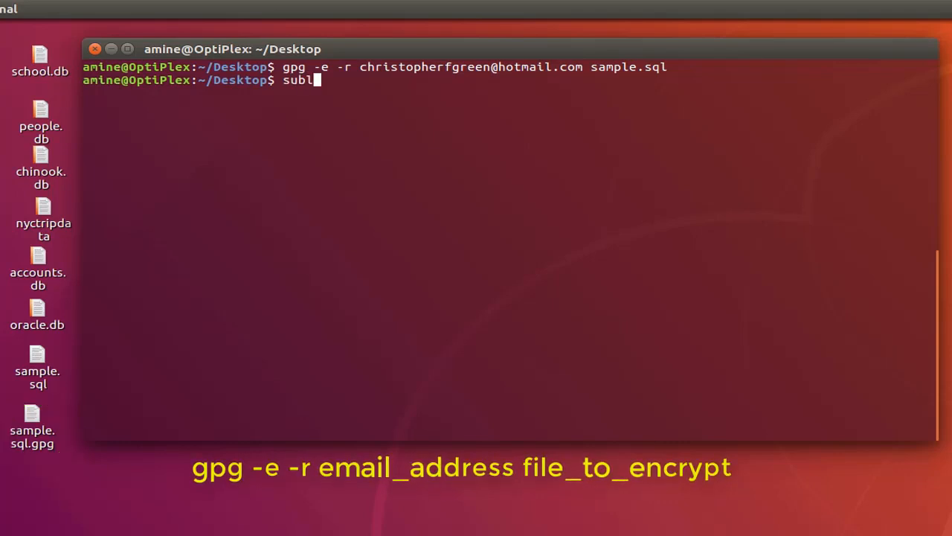
# Open sample.sql.gpg in Sublime Text with subl to view its unreadable encrypted contents.
pyautogui.write('sa')
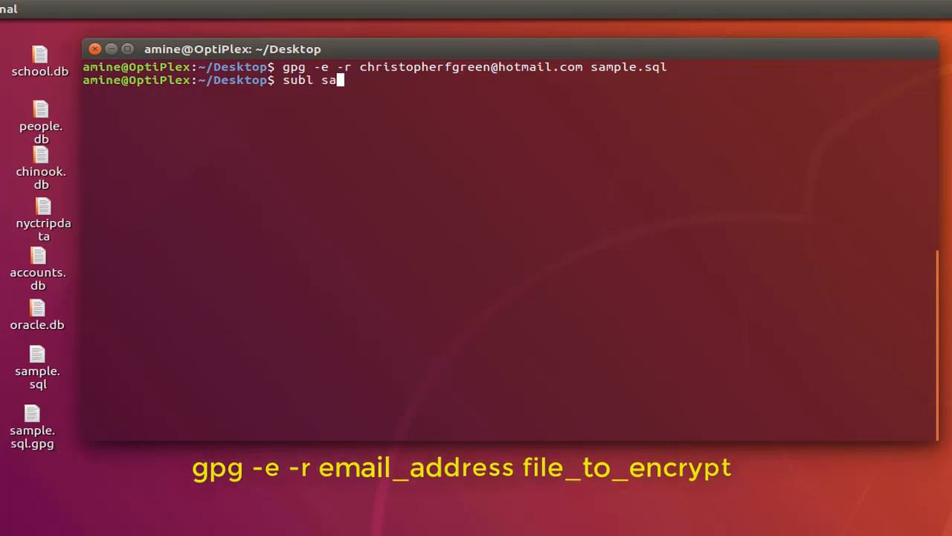
pyautogui.write('mple.s')
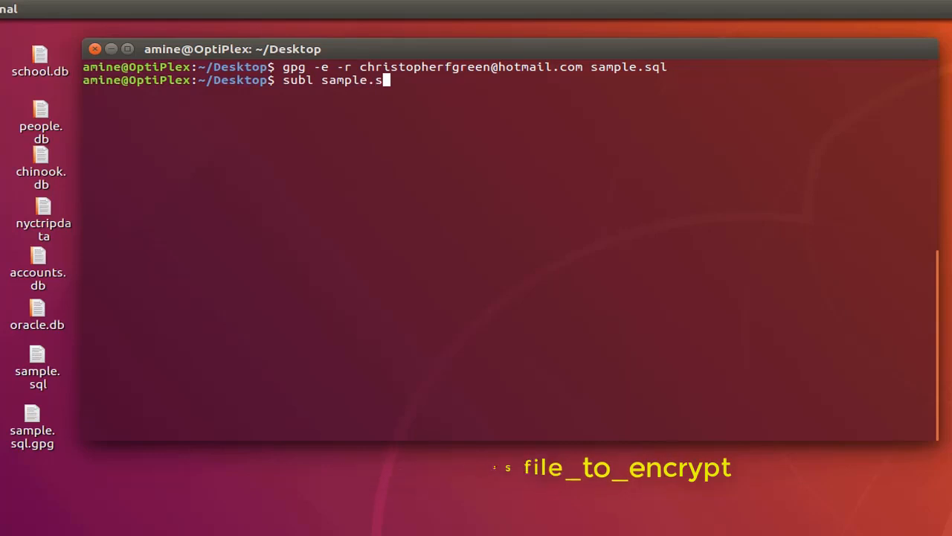
pyautogui.write('ql.')
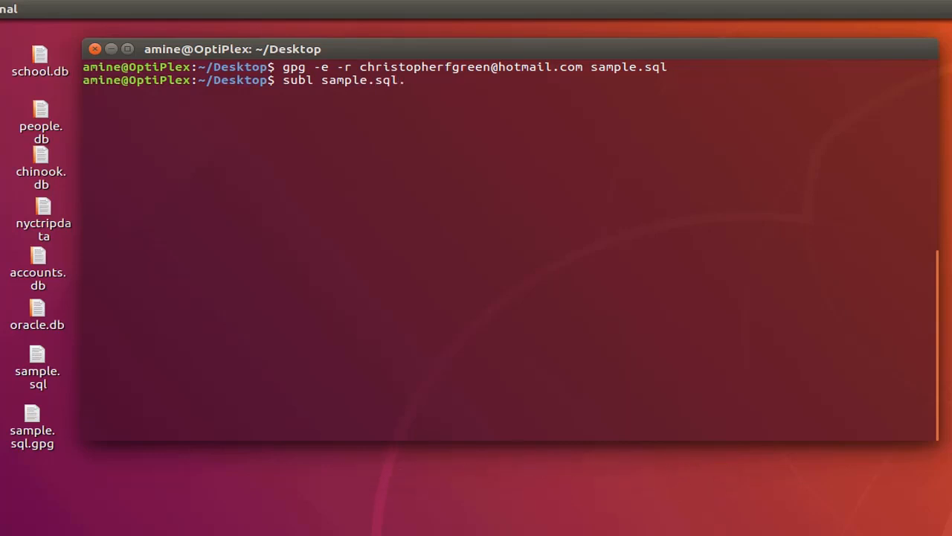
pyautogui.press('Return')
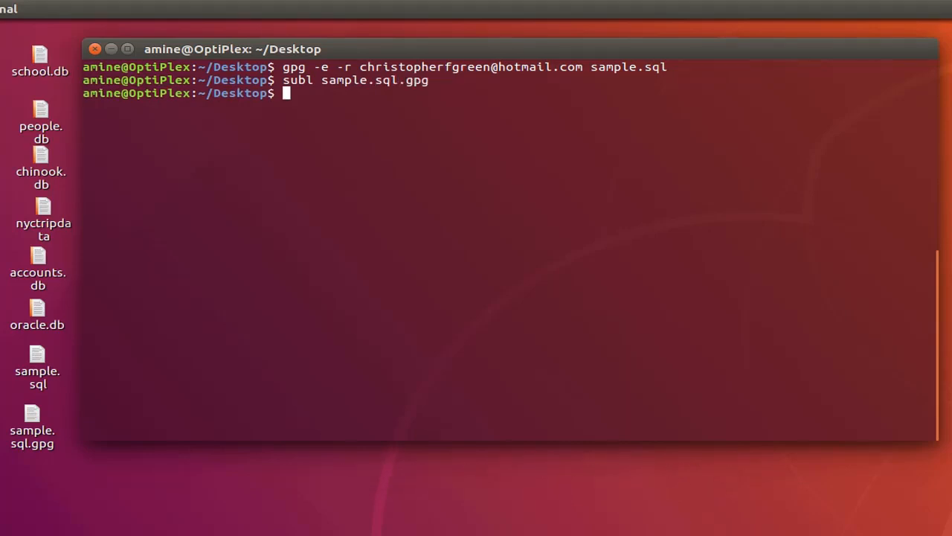
pyautogui.press('Return')
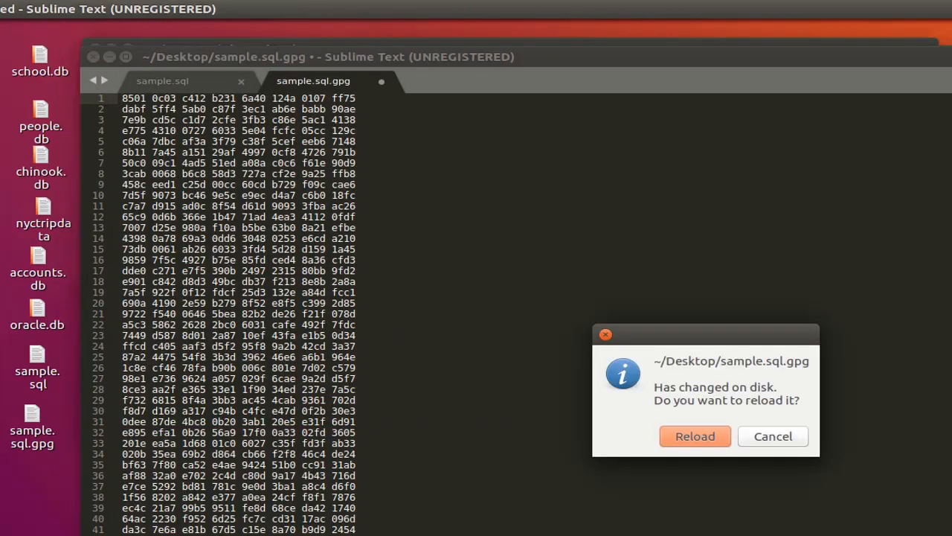
# Reload sample.sql.gpg after the on-disk change and review its unreadable hex lines.
pyautogui.click(772, 436)
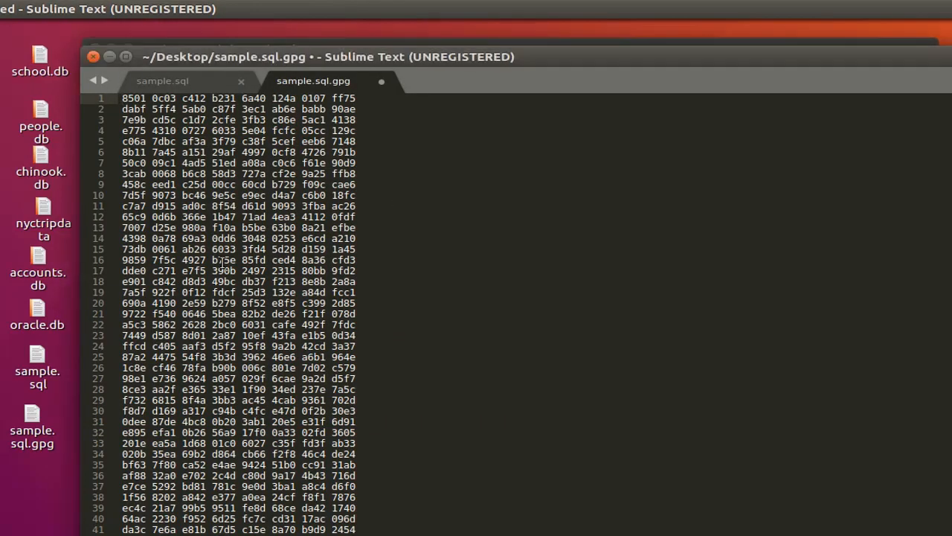
pyautogui.scroll(-3)
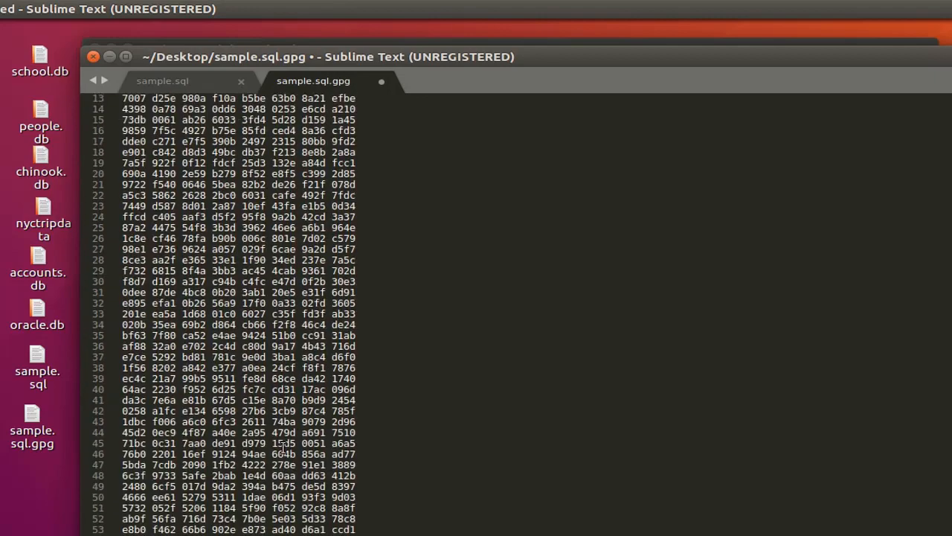
pyautogui.scroll(3)
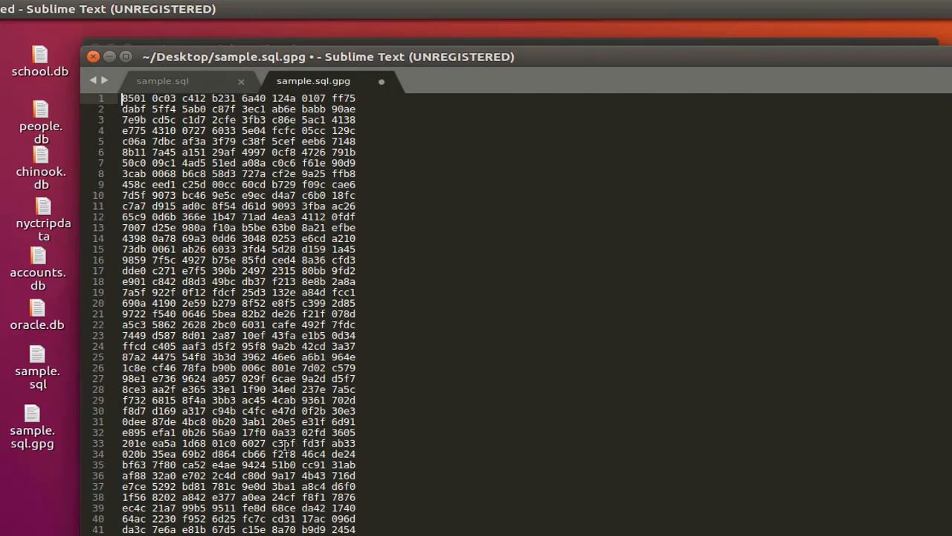
pyautogui.scroll(-3)
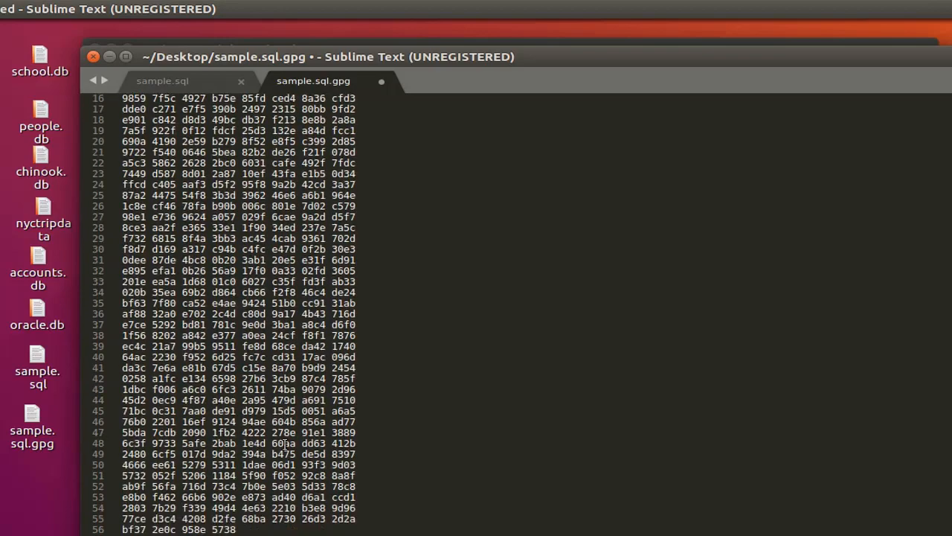
pyautogui.scroll(3)
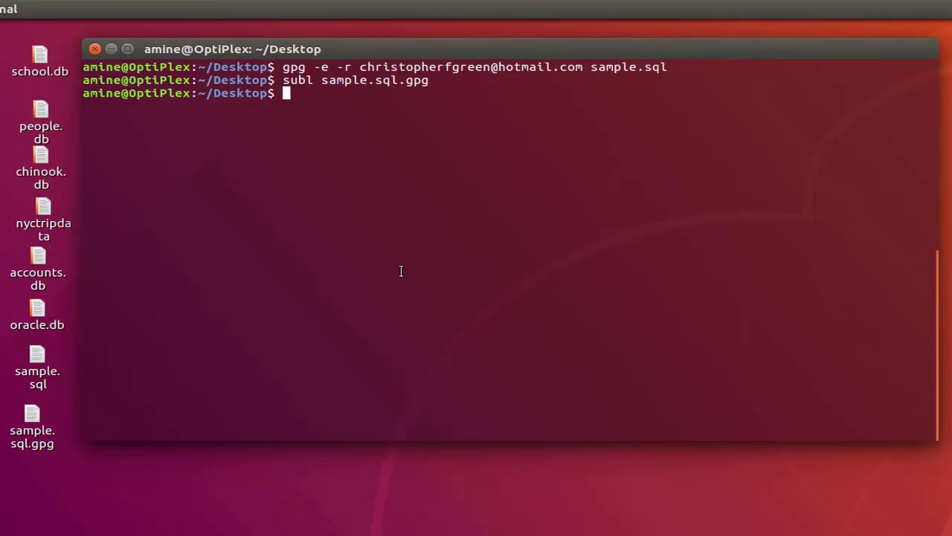
pyautogui.moveTo(449, 131)
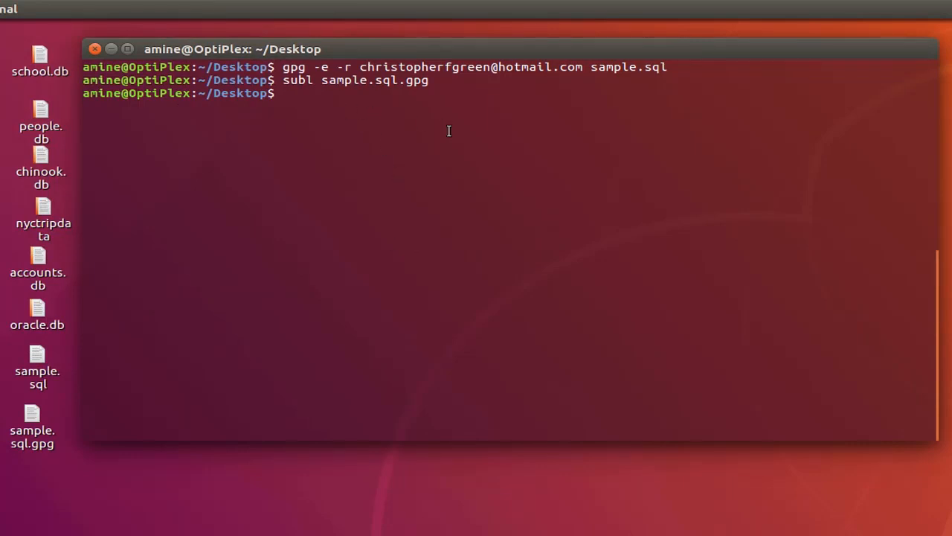
pyautogui.moveTo(404, 268)
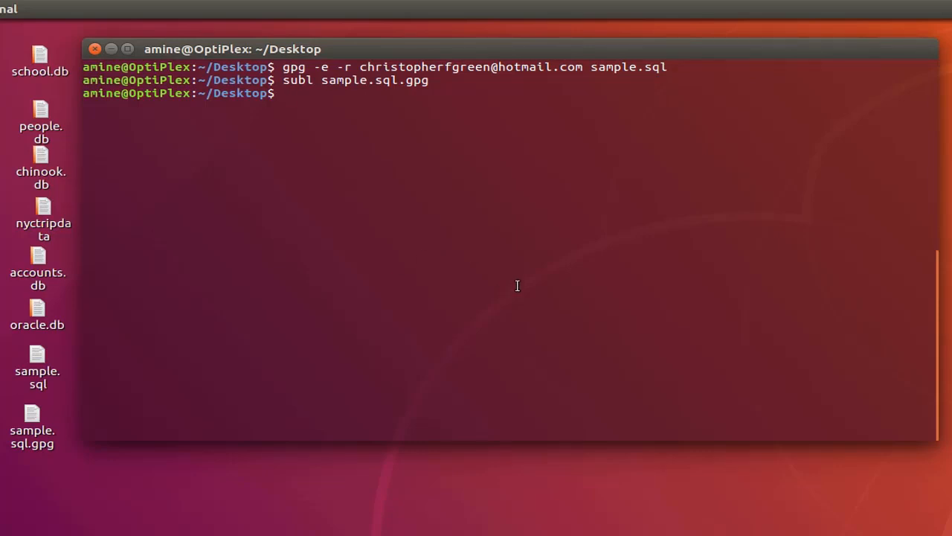
# Run gpg -o sample.txt -d sample.sql.gpg to reach the passphrase prompt.
pyautogui.write('gp')
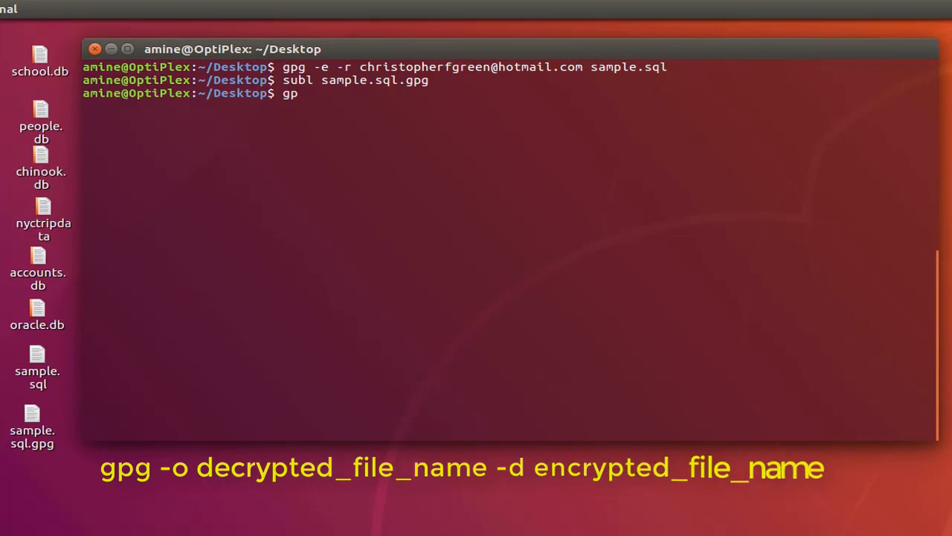
pyautogui.write('g')
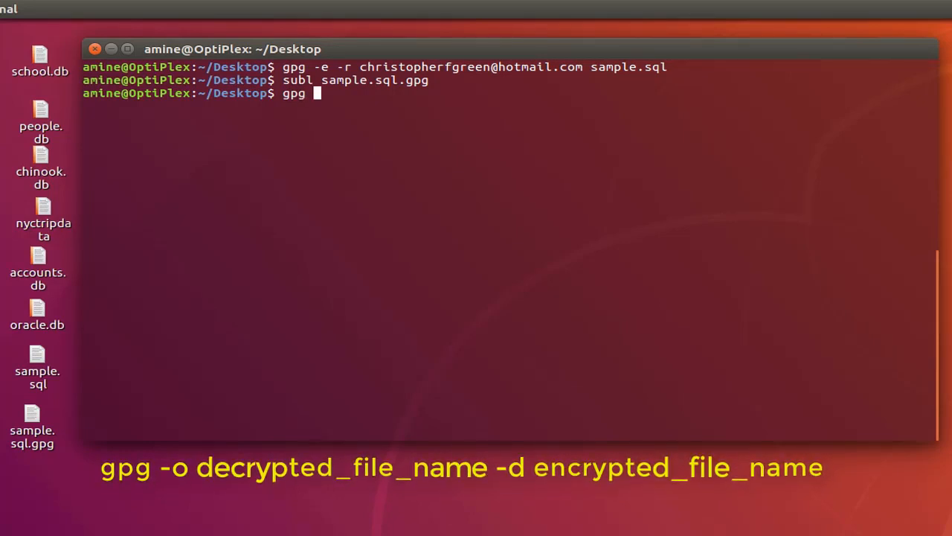
pyautogui.write('-')
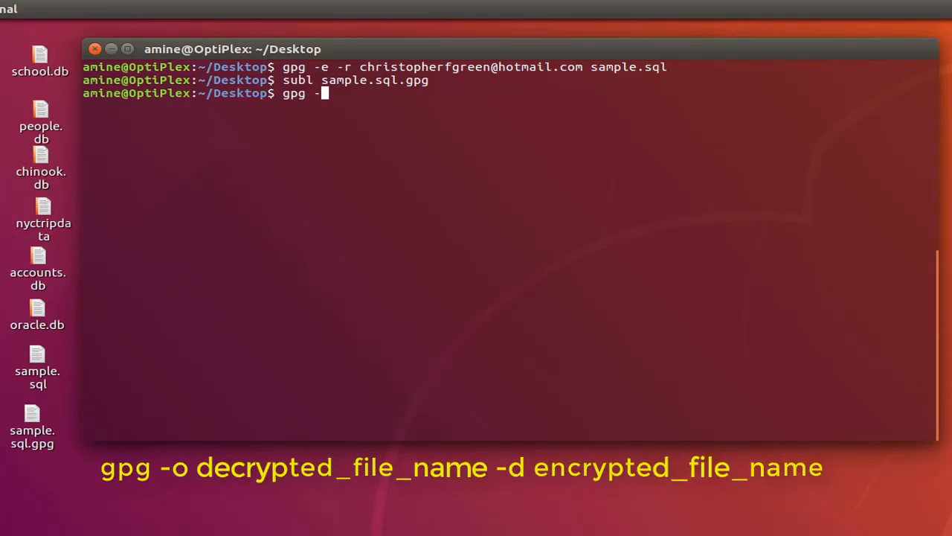
pyautogui.write('o')
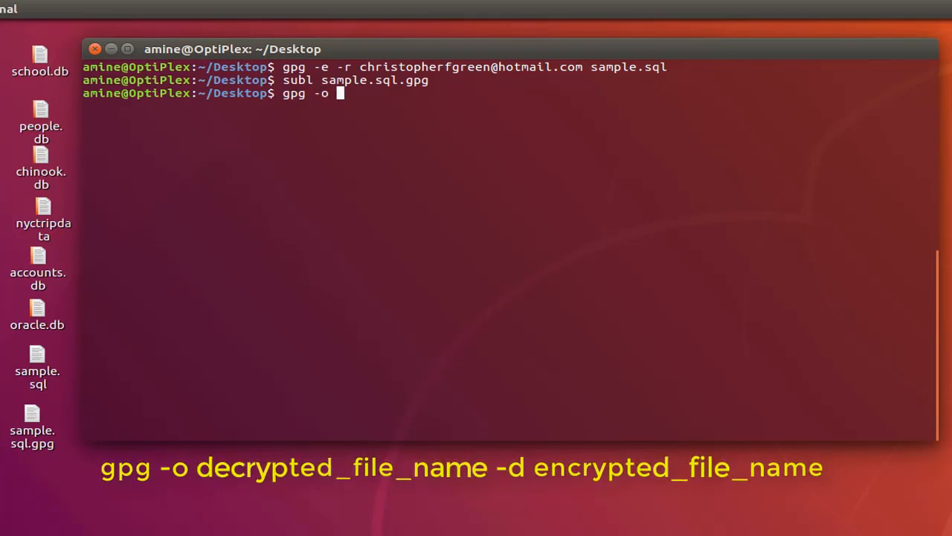
pyautogui.write('sa')
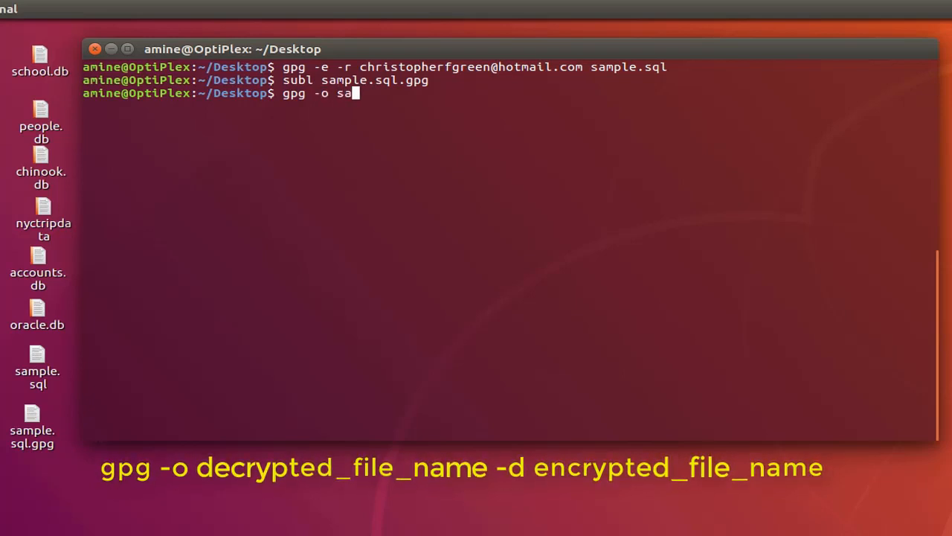
pyautogui.write('mple')
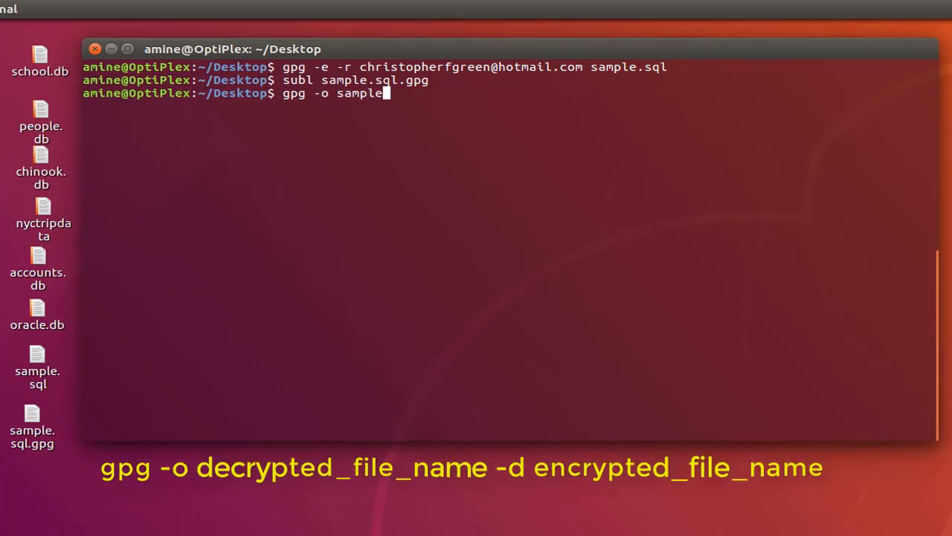
pyautogui.write('.')
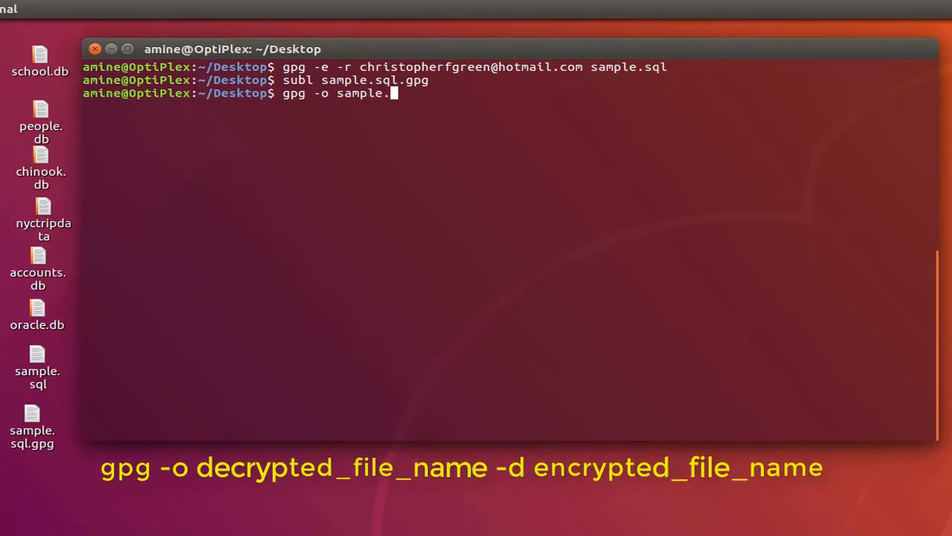
pyautogui.write('txt -')
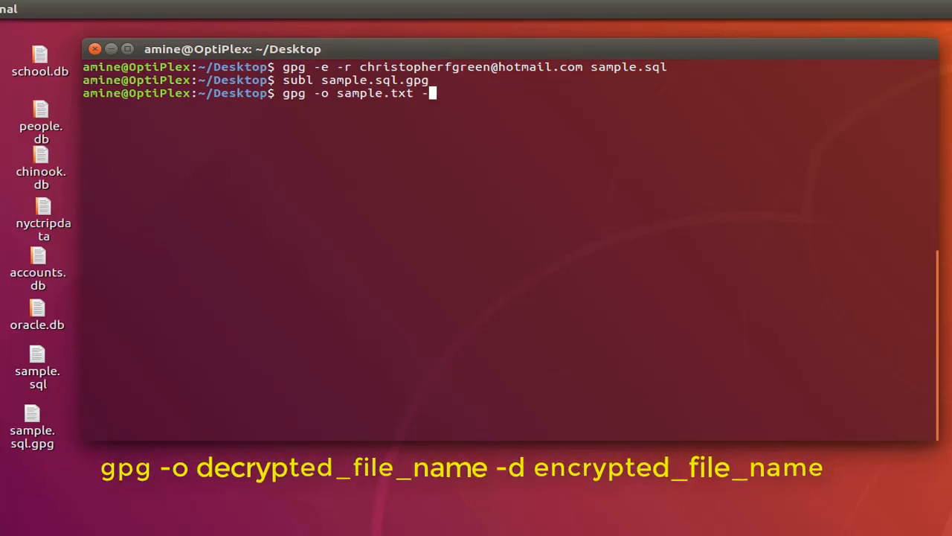
pyautogui.write('d')
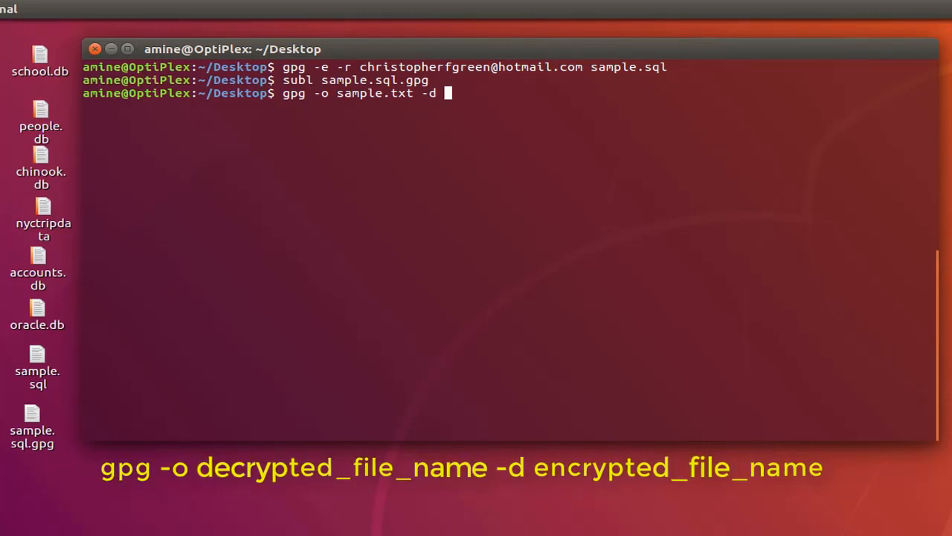
pyautogui.write('s')
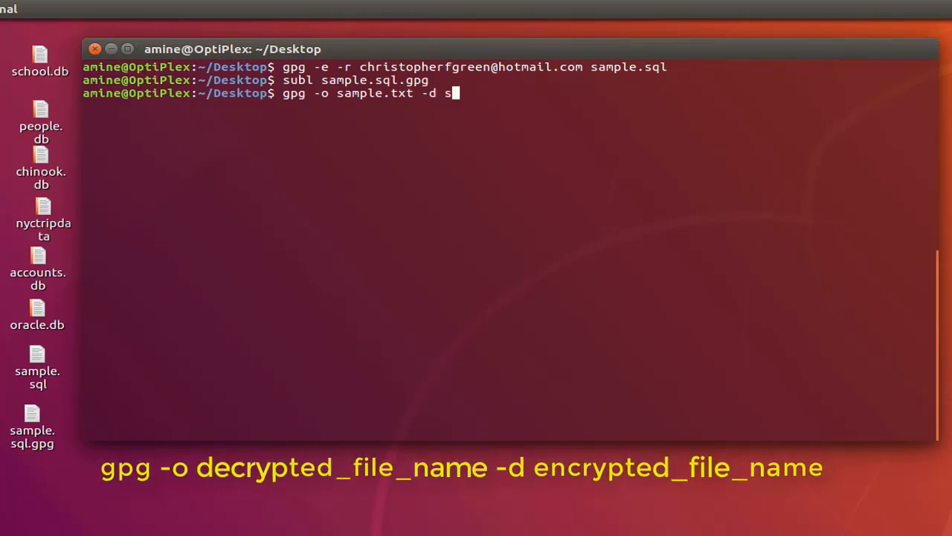
pyautogui.write('ample')
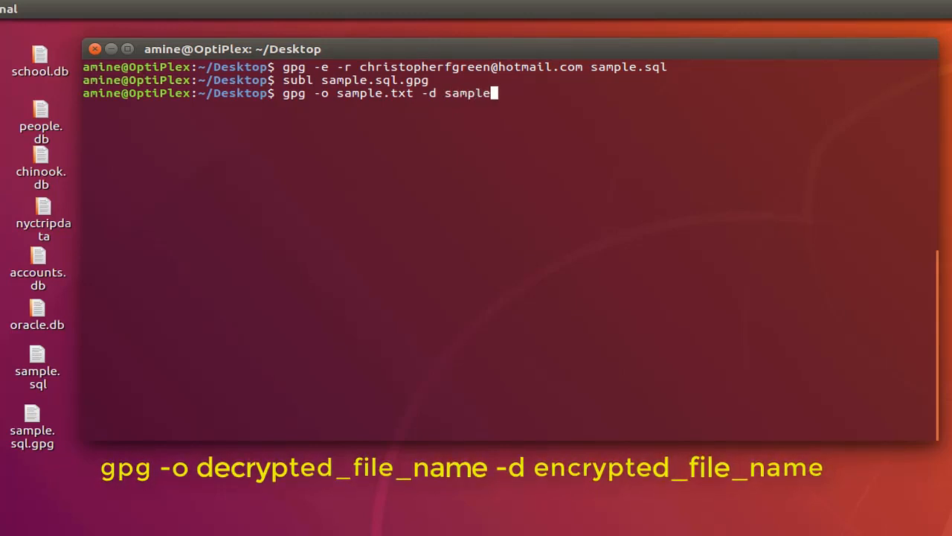
pyautogui.write('.')
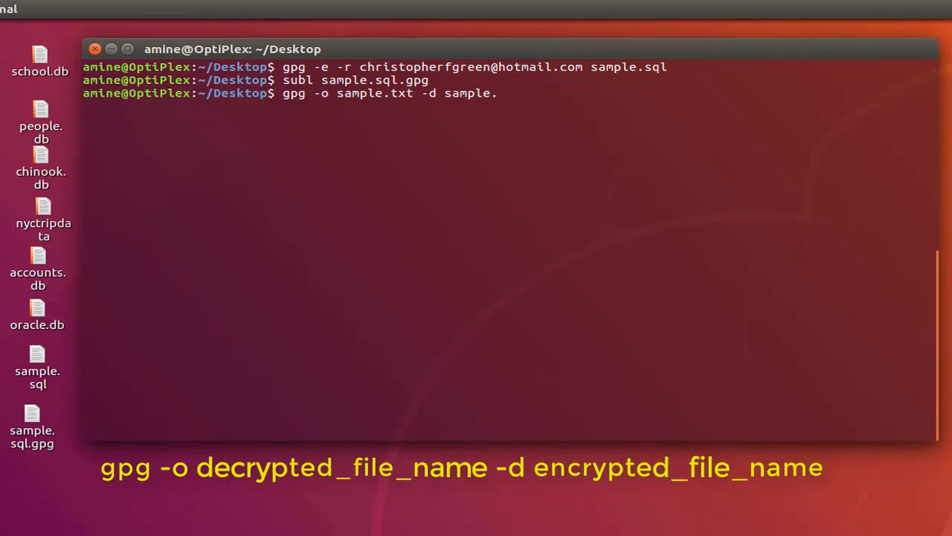
pyautogui.write('sql.')
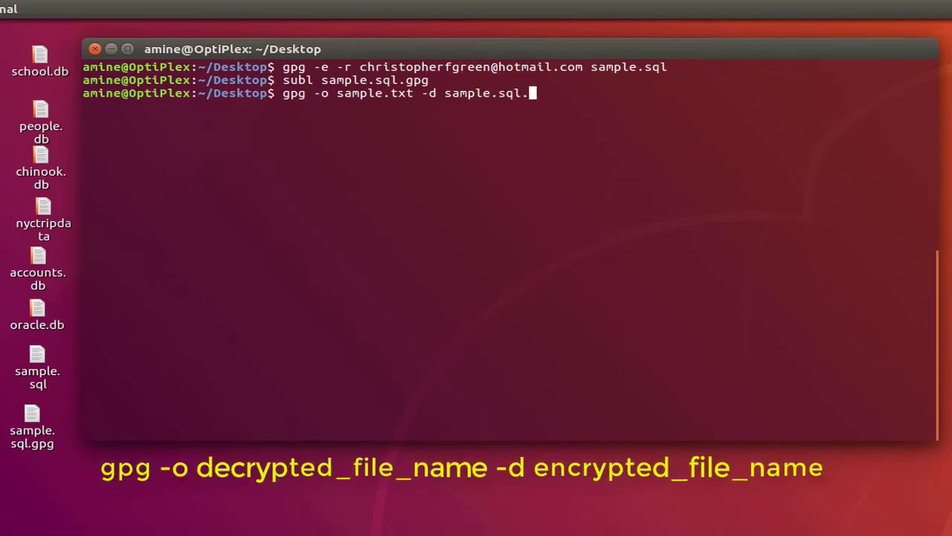
pyautogui.press('Return')
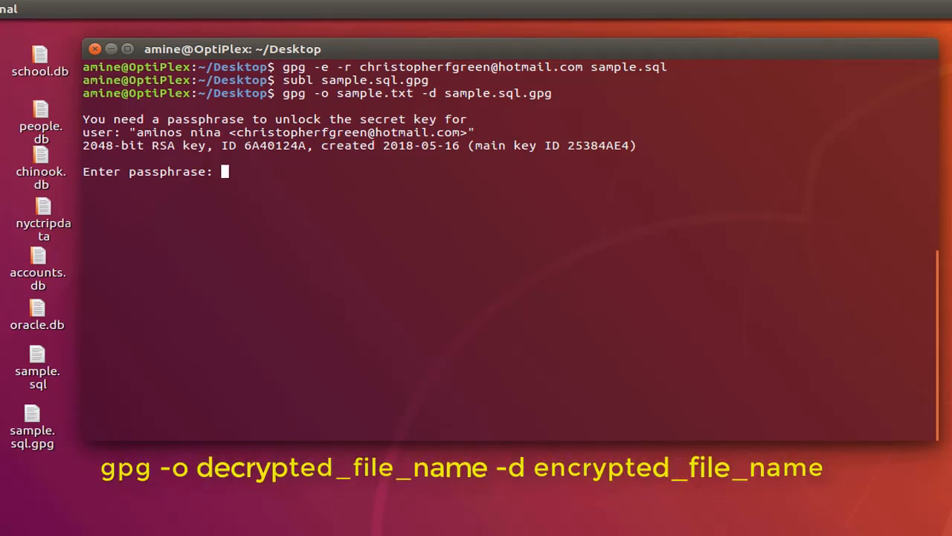
# Submit the passphrase to create sample.txt, then view it with subl sample.txt.
pyautogui.press('Return')
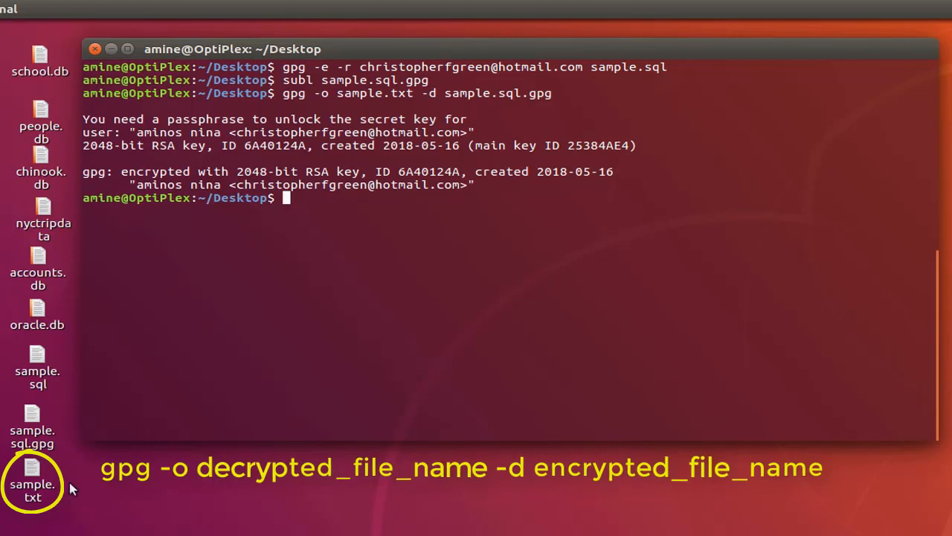
pyautogui.moveTo(67, 502)
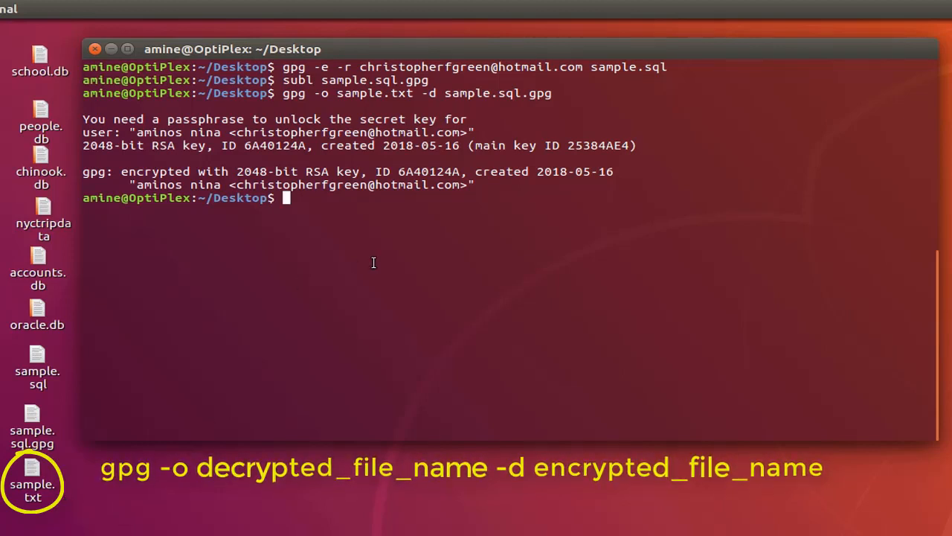
pyautogui.write('subl')
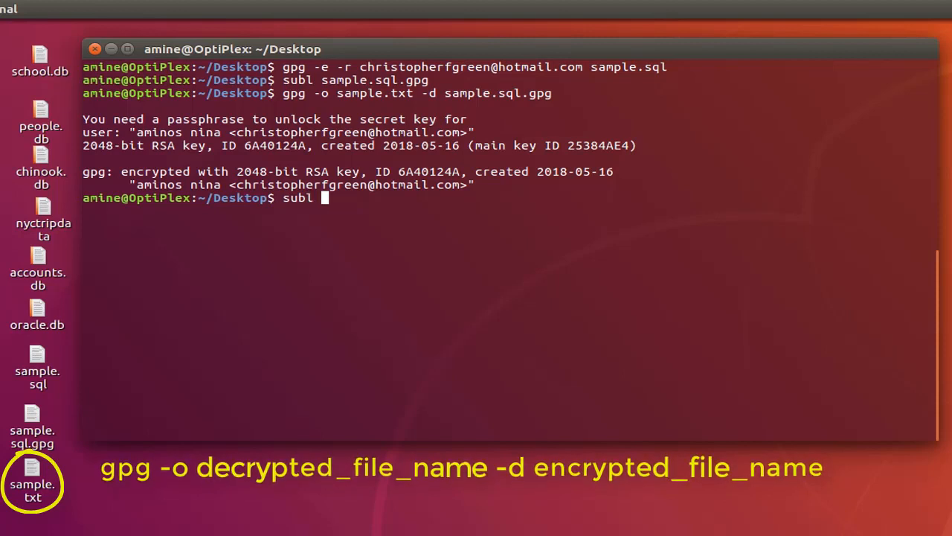
pyautogui.write('sample')
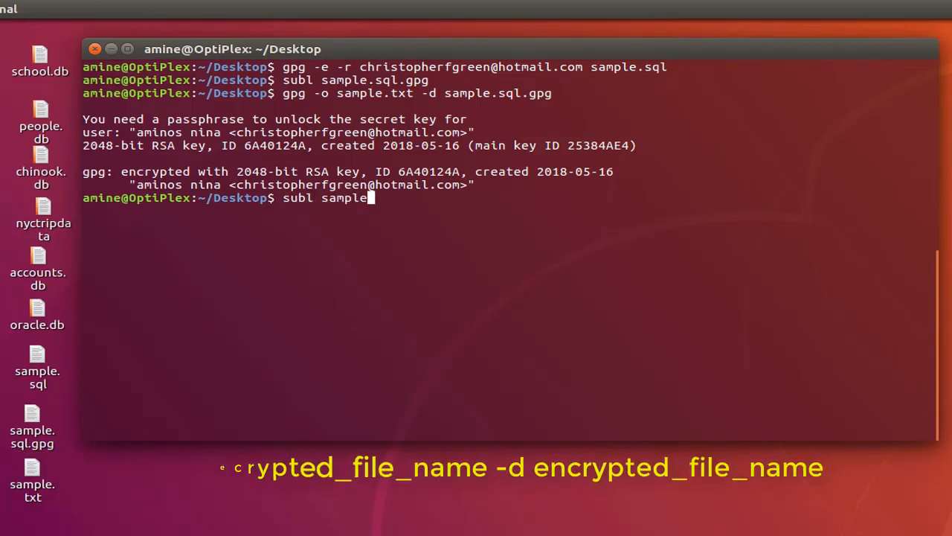
pyautogui.write('.txt')
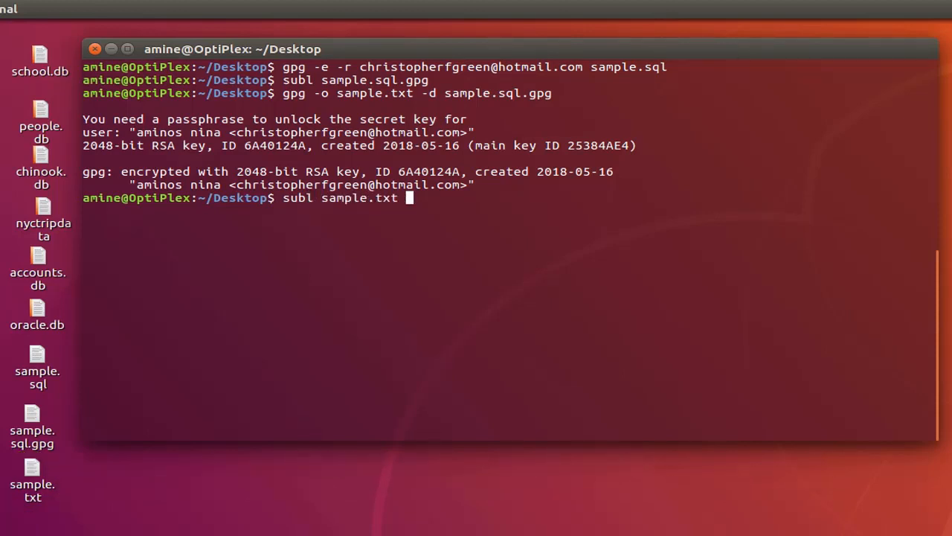
pyautogui.press('Return')
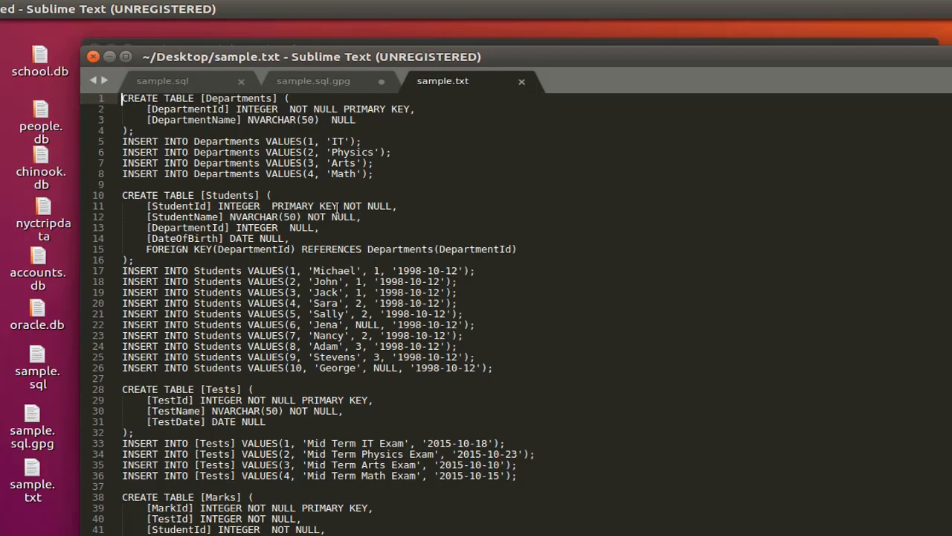
pyautogui.scroll(-3)
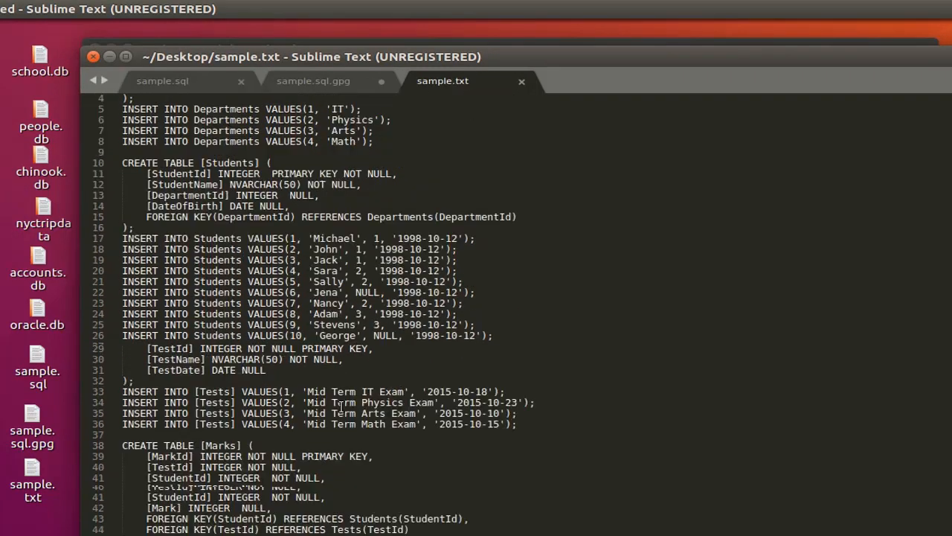
pyautogui.scroll(-3)
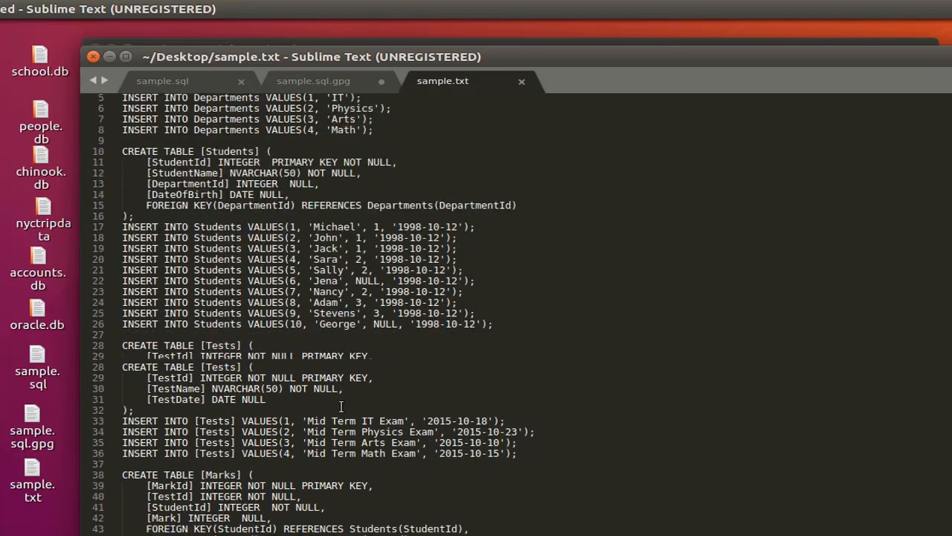
pyautogui.scroll(3)
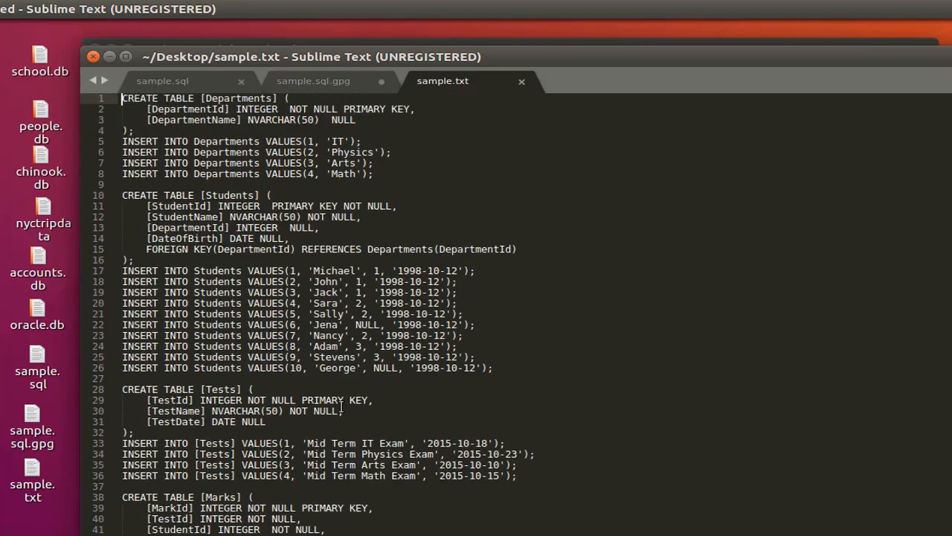